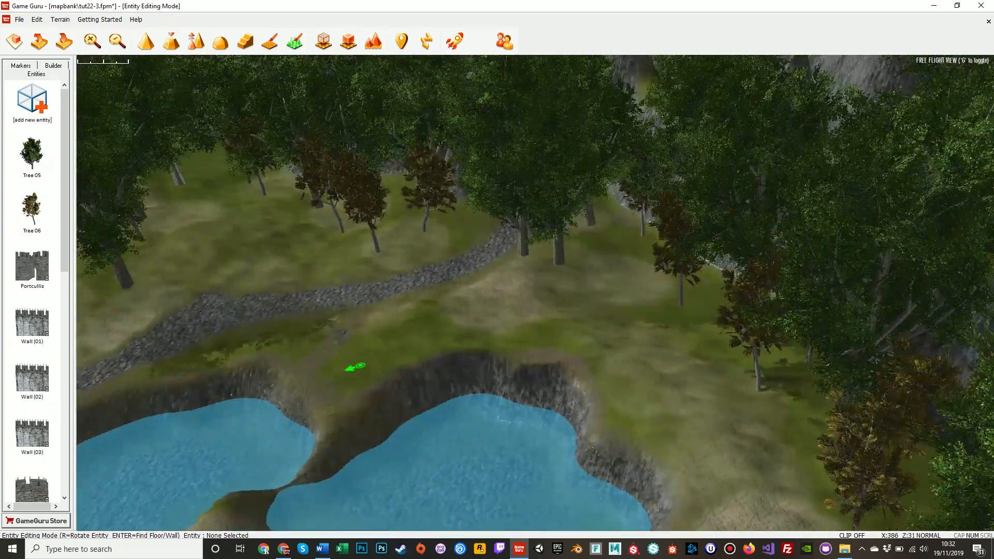
Step: Switch to Paint Terrain and brush dirt paths between the pools below the waterfall
click(269, 42)
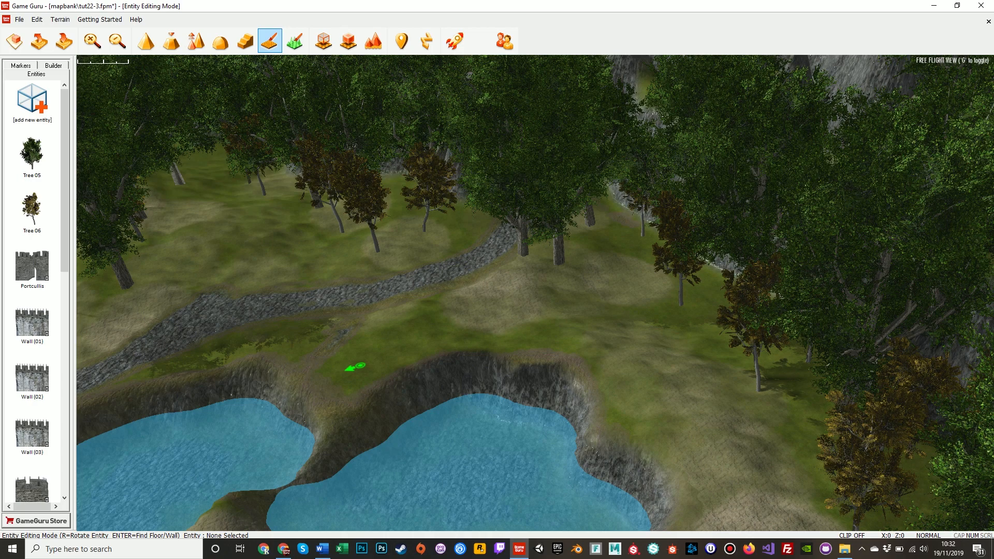
click(268, 40)
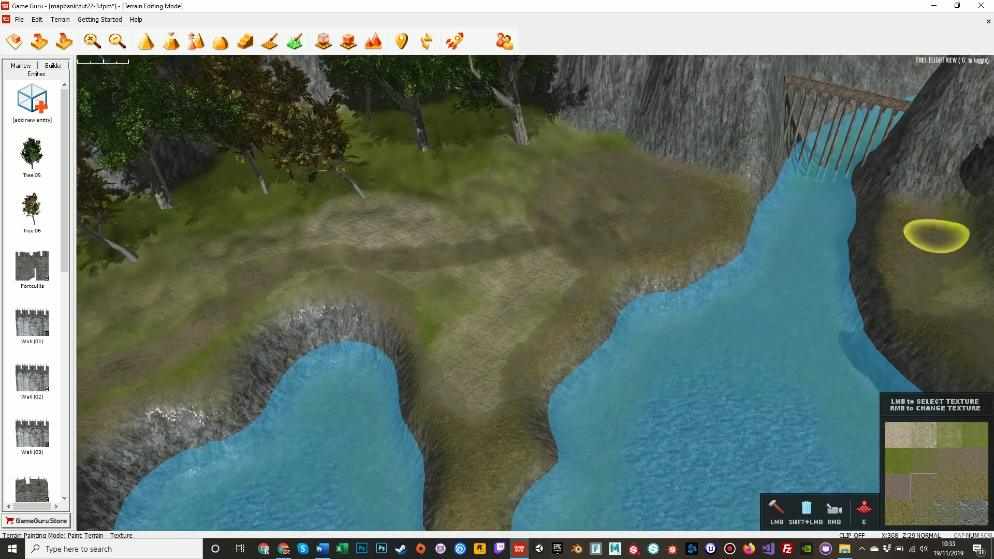
mouse_move(461, 253)
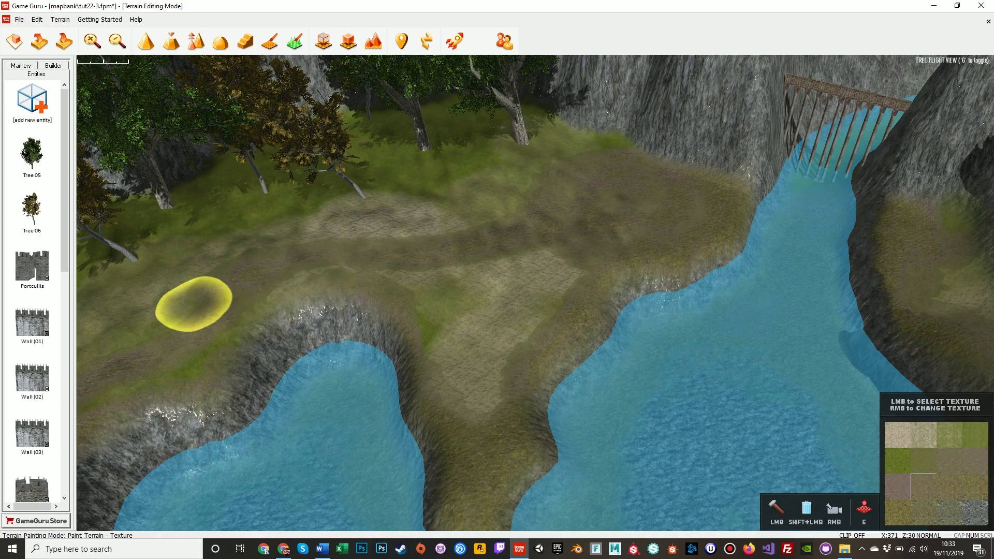
mouse_move(581, 266)
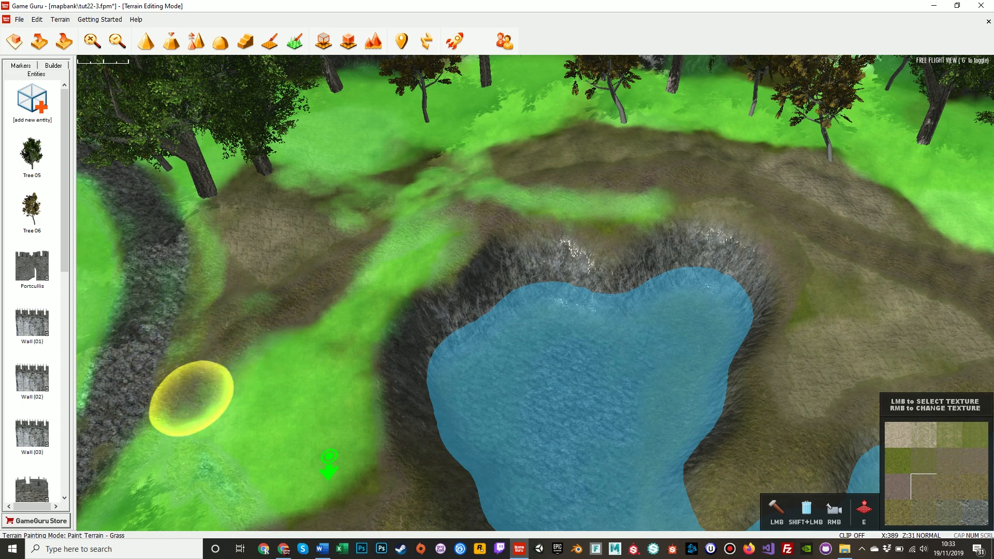
mouse_move(177, 340)
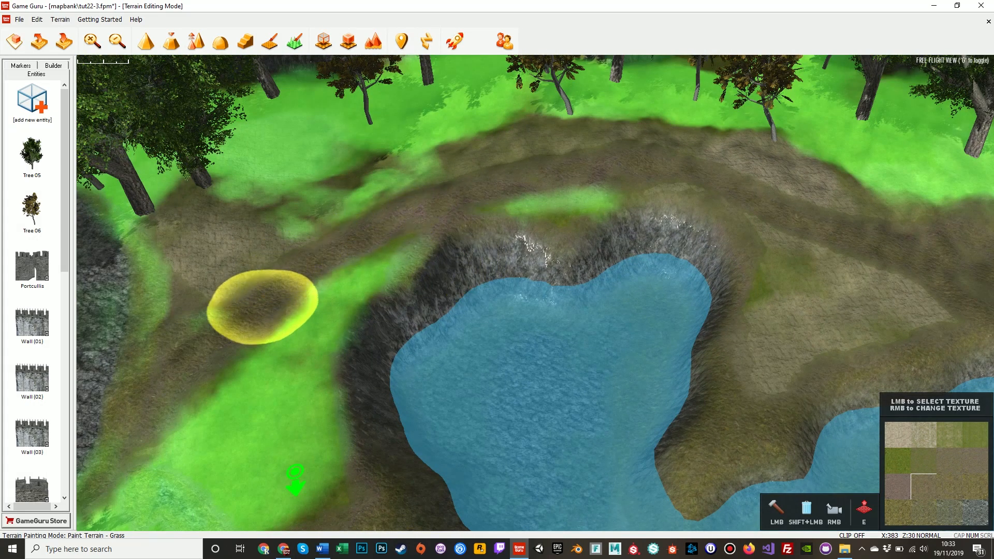
mouse_move(555, 203)
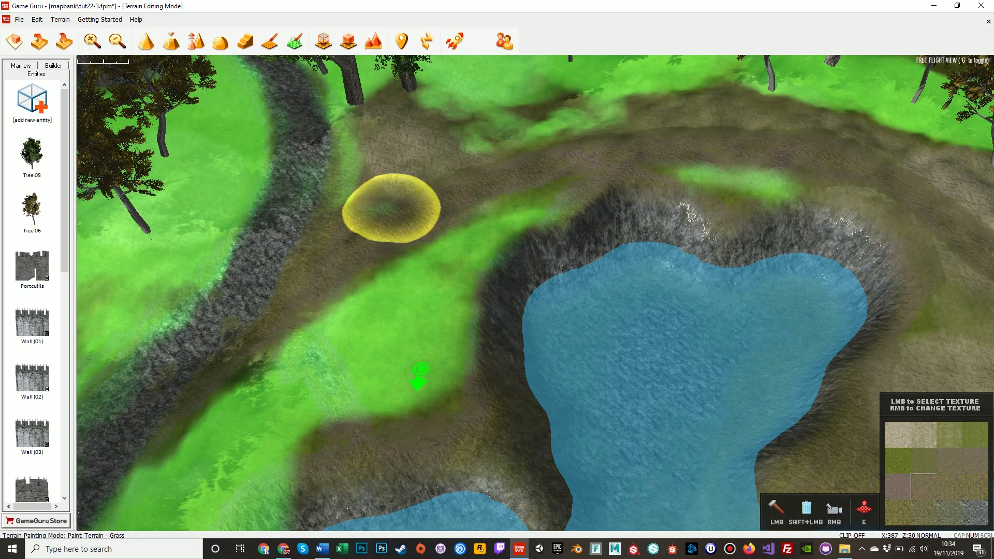
Step: Bring up the Entity Library with the add new entity icon in the Entities panel
click(219, 41)
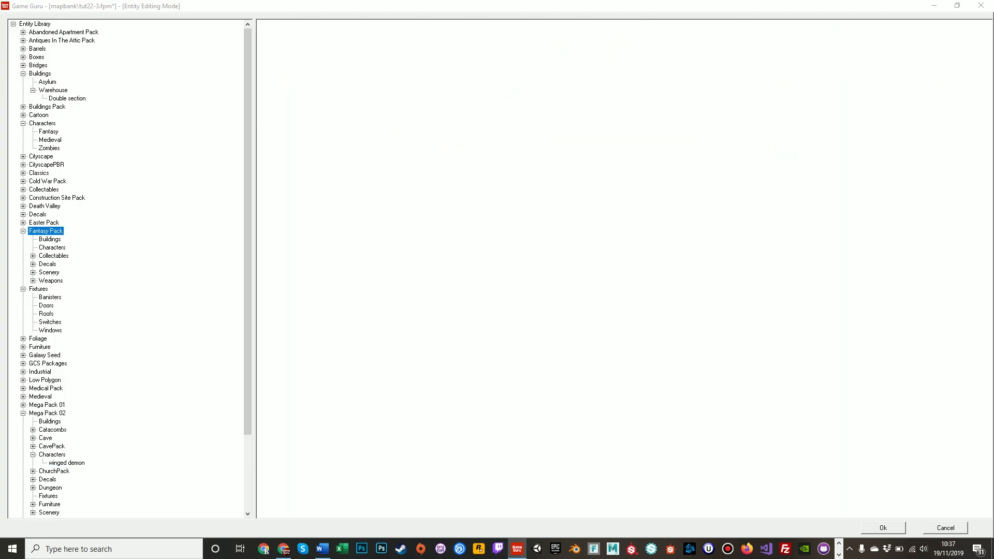
Step: Place a test Shed (1) from the Buildings Pack beside the cliff, then delete it
click(47, 107)
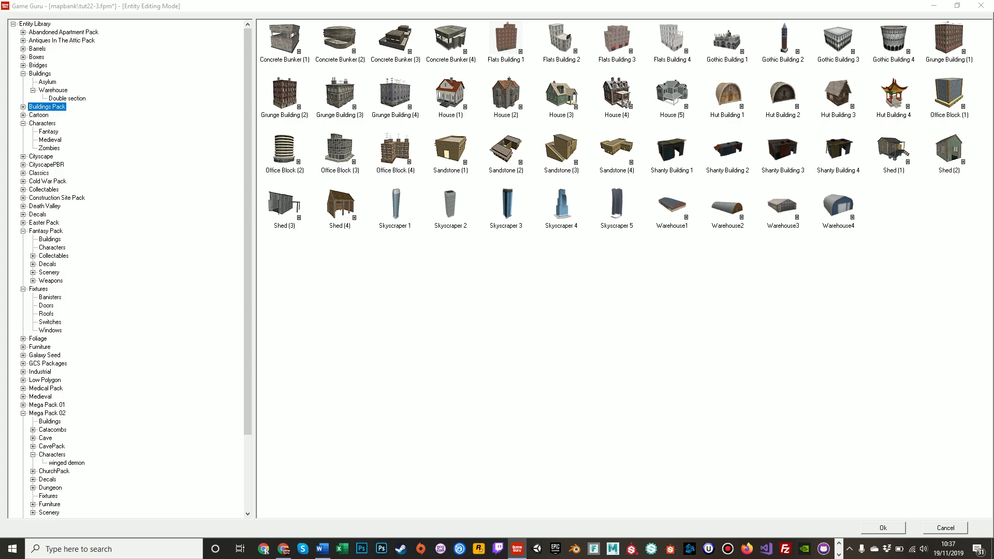
click(24, 107)
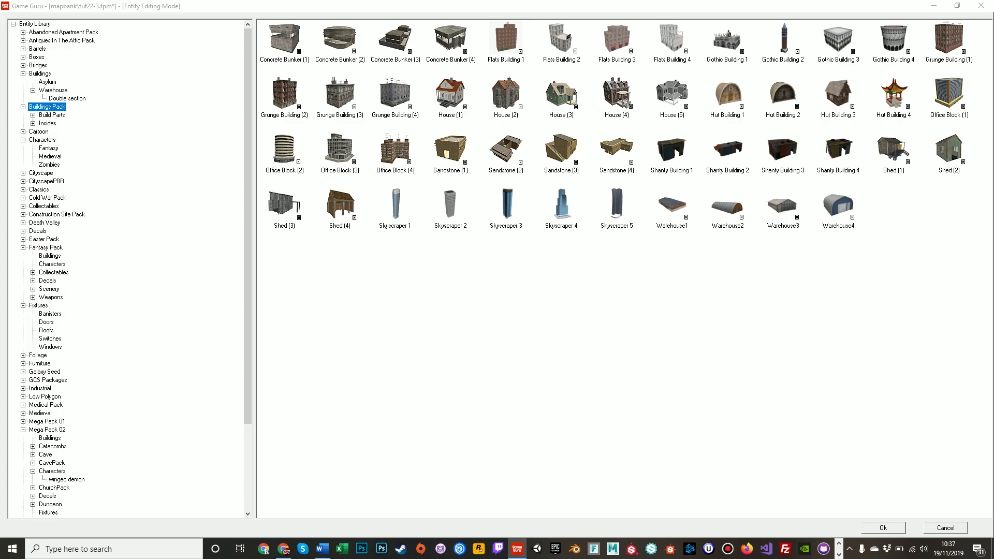
click(944, 527)
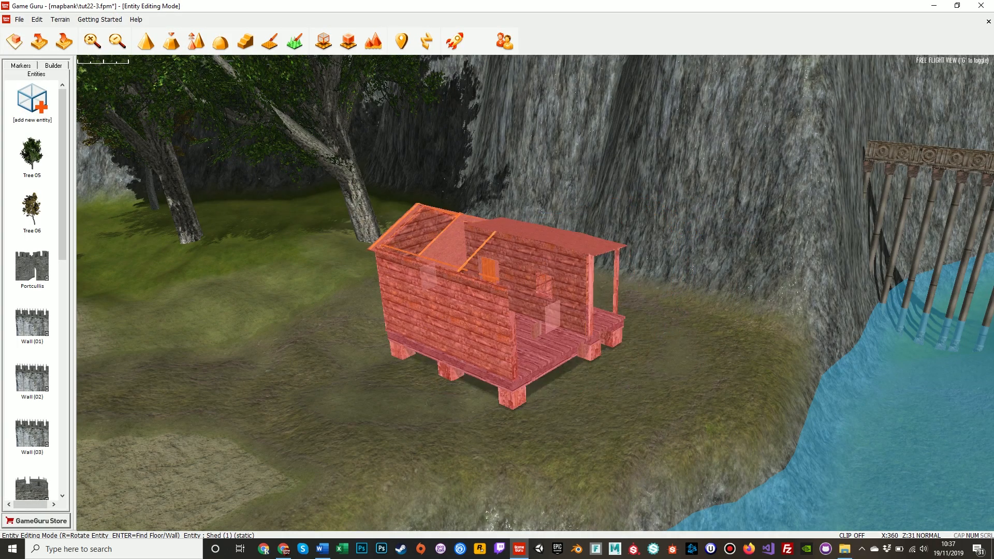
key(r)
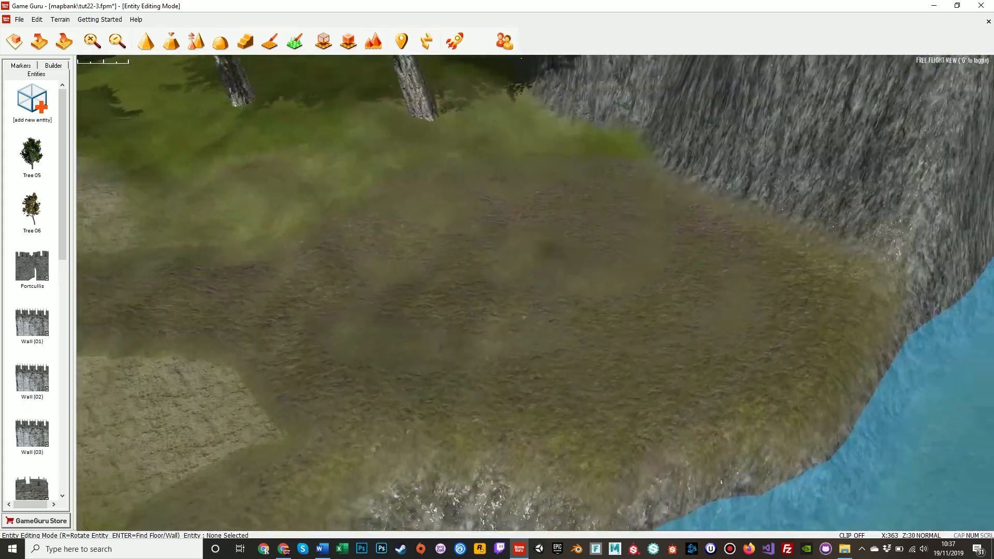
Step: Flatten the ground beside the cliff with Sculpt Level, then paint it with rock texture
click(169, 42)
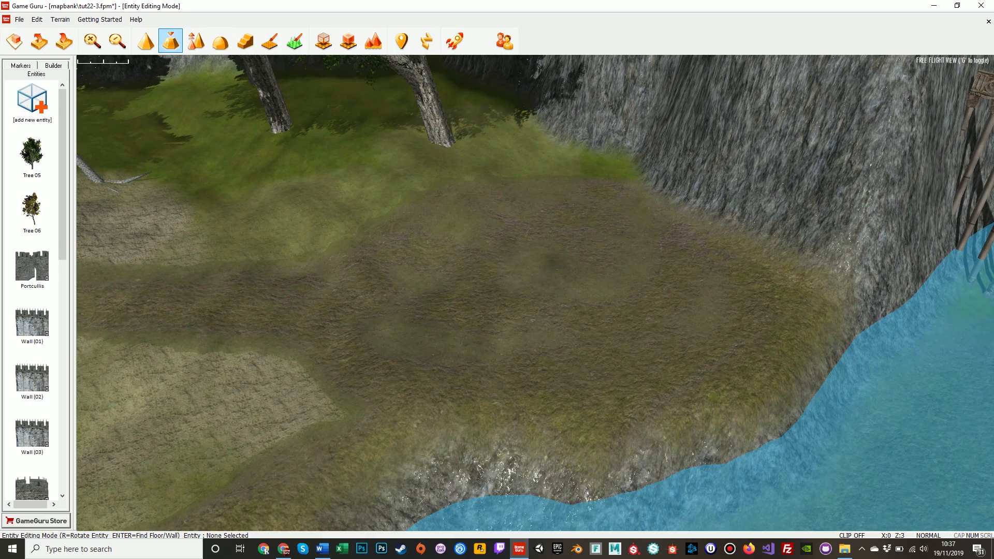
click(170, 41)
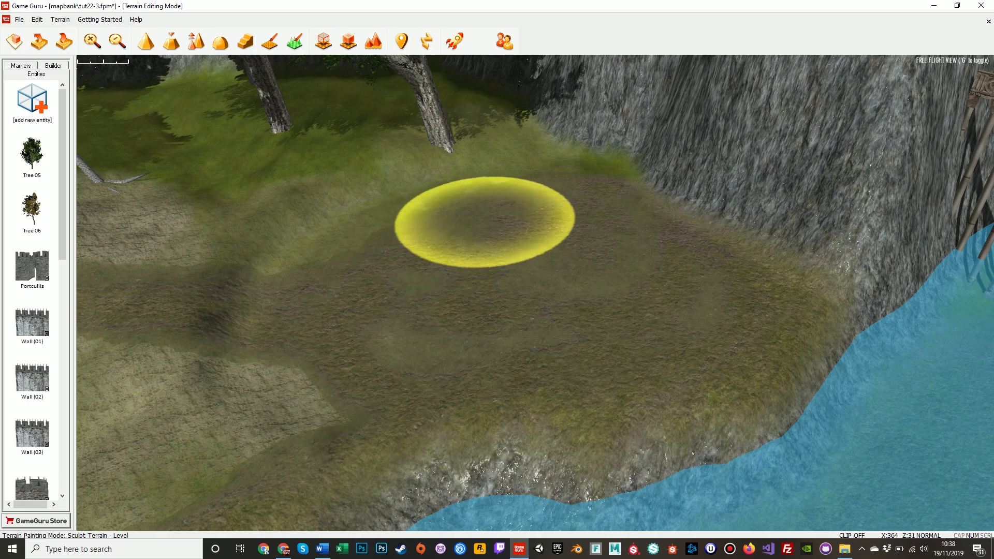
click(294, 42)
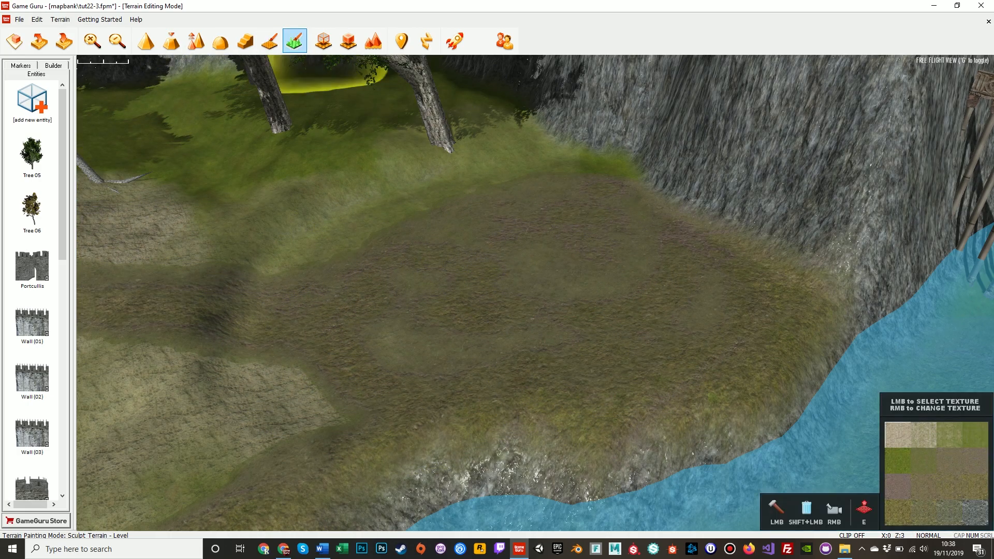
click(295, 41)
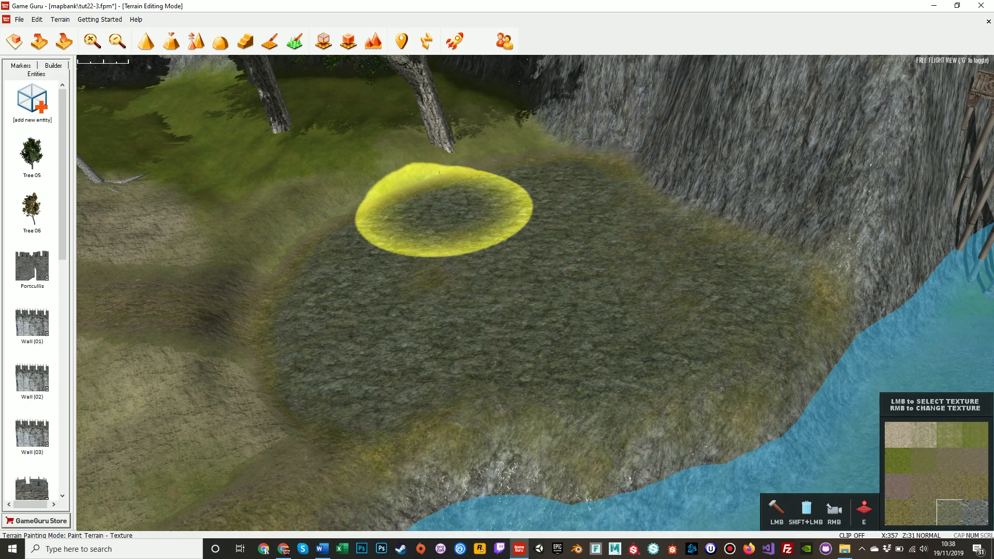
mouse_move(542, 168)
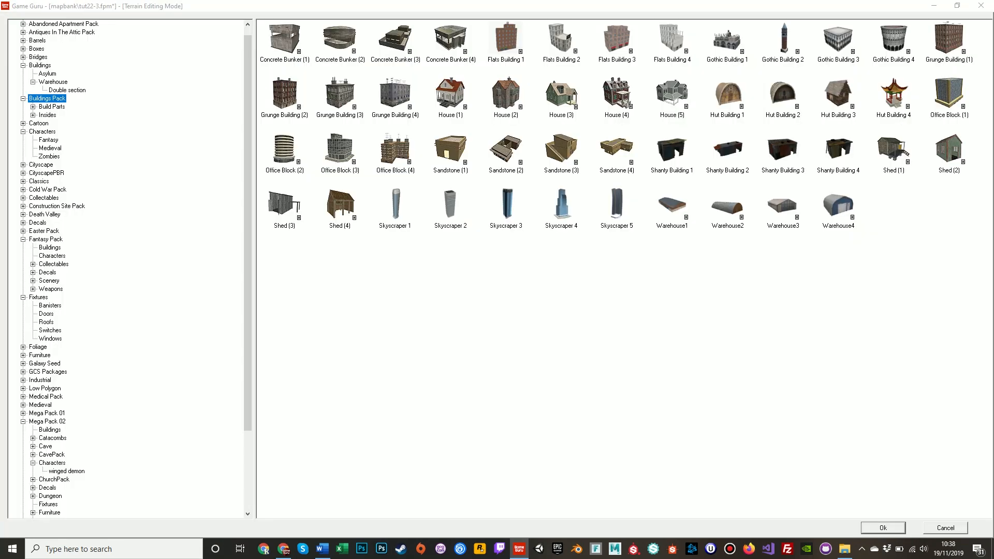
Step: Place Buildings Pack sheds, including the porch shed and Shed (3), on the rocky clearing
click(882, 528)
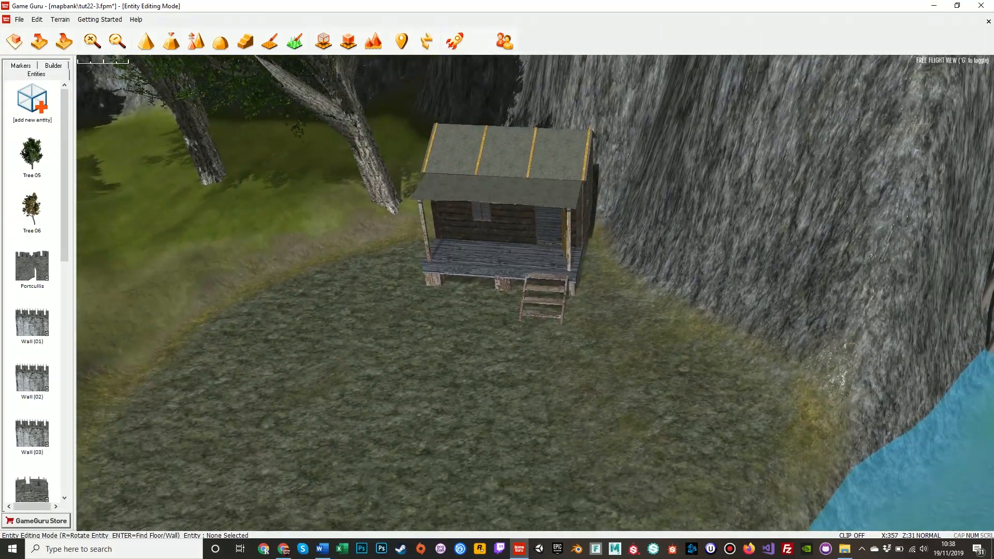
click(32, 102)
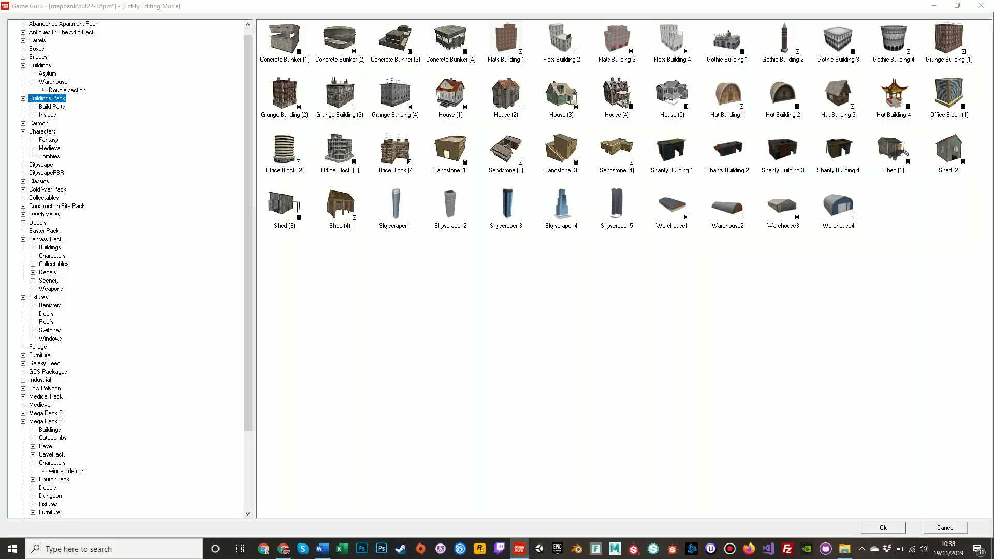
click(881, 528)
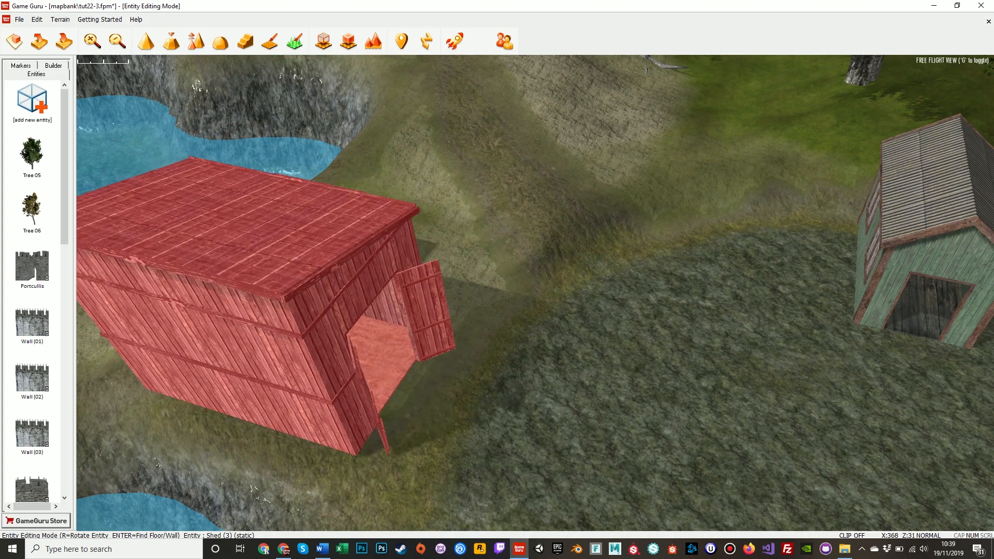
Step: Drop the plank Shed (3) in place and brush green grass around the three sheds
click(268, 40)
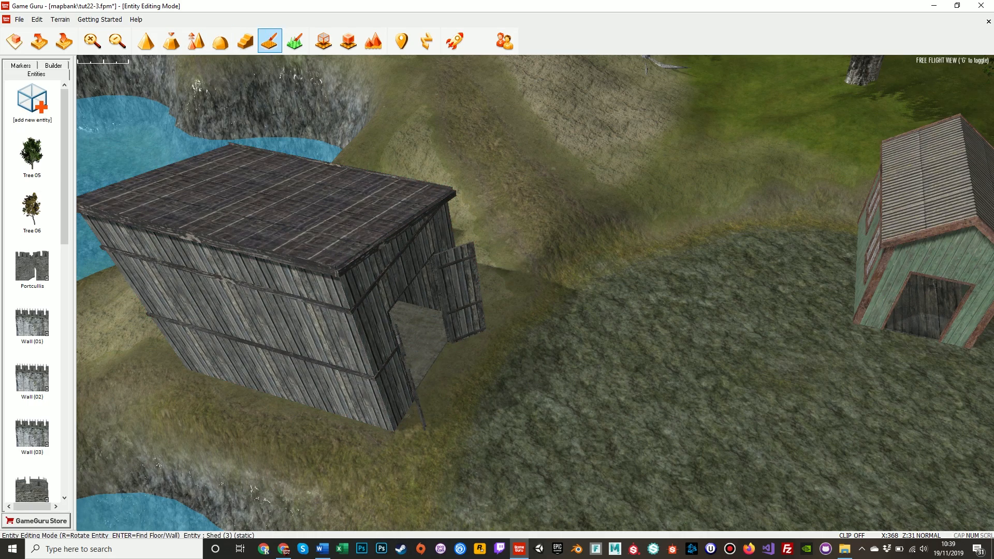
click(294, 41)
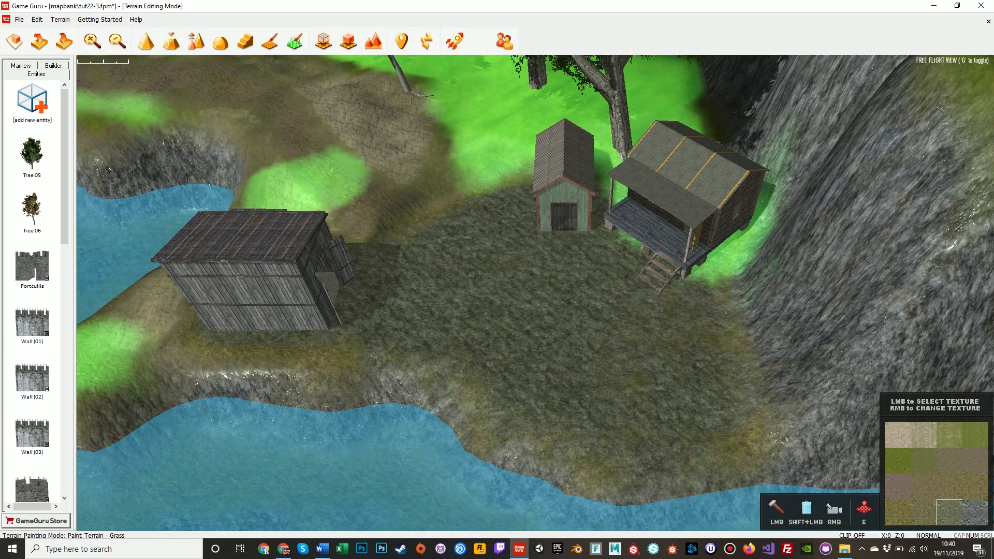
Step: Browse the Buildings Pack Build Parts and place a wooden plank platform at the river edge
click(31, 101)
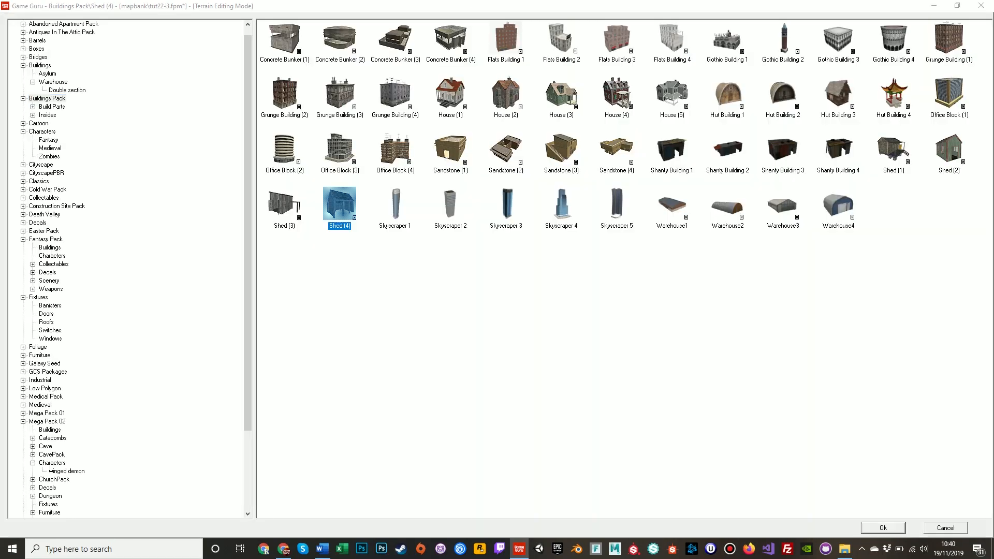
click(880, 528)
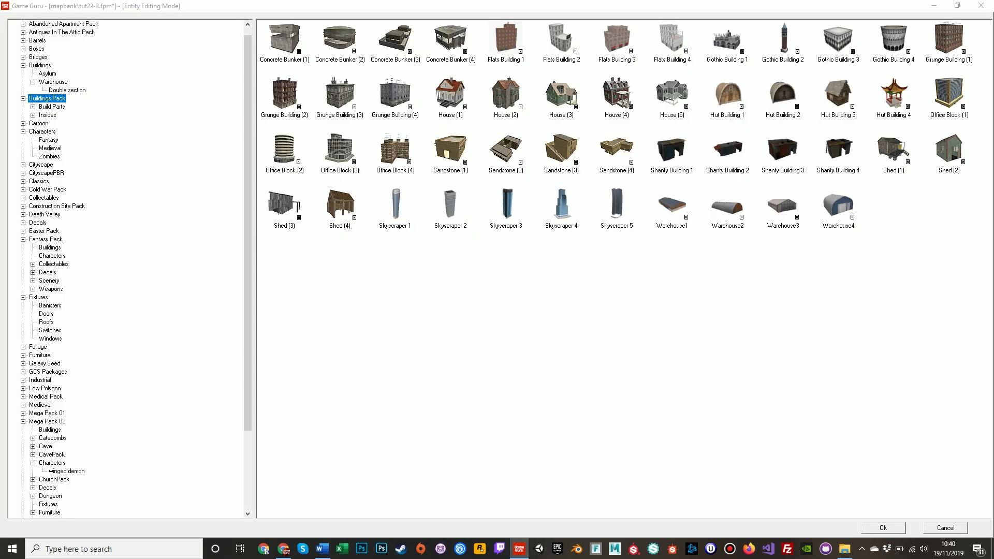
click(51, 107)
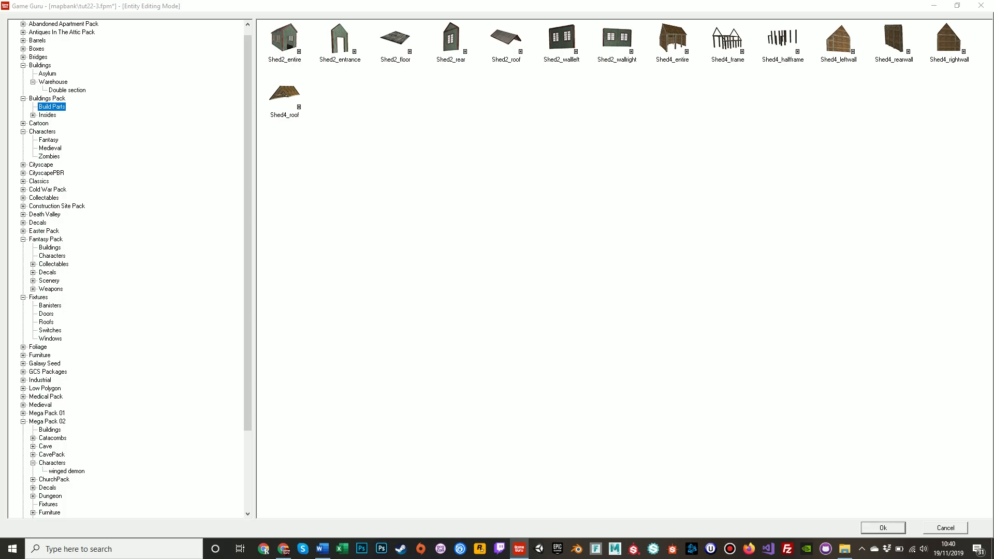
click(882, 528)
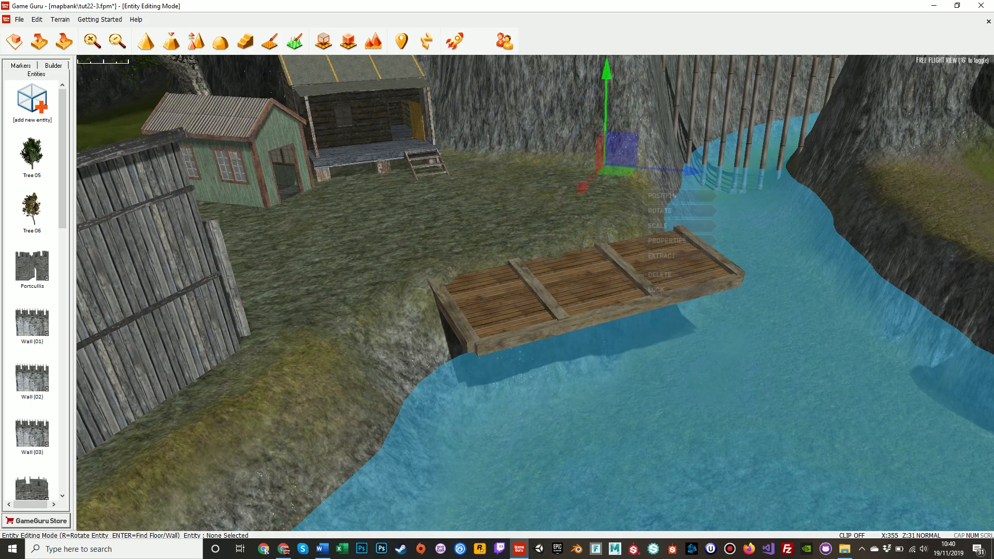
Step: Position the wooden pier platform so it extends from the grassy bank over the river
click(659, 201)
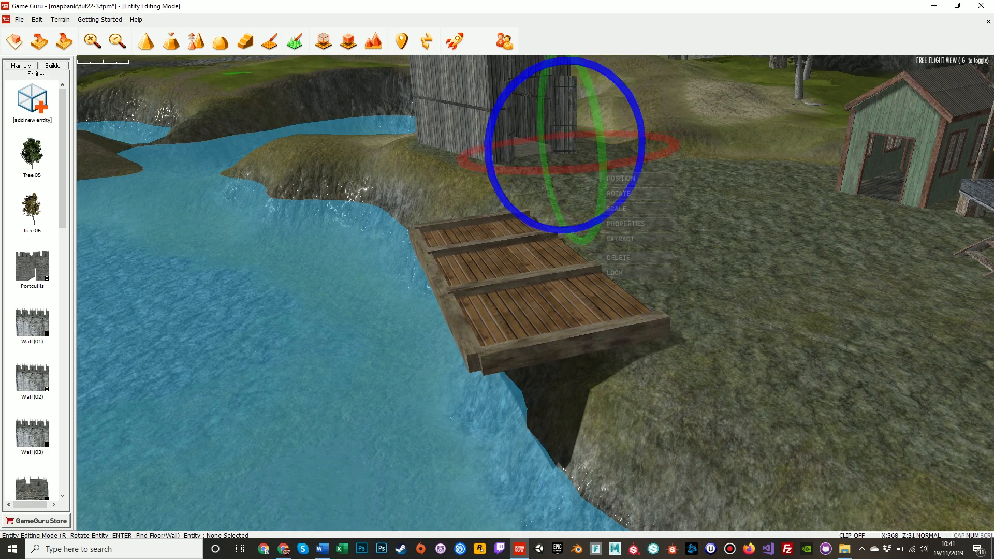
Step: Rotate the pier into place and add support posts from the Build Parts library
click(621, 179)
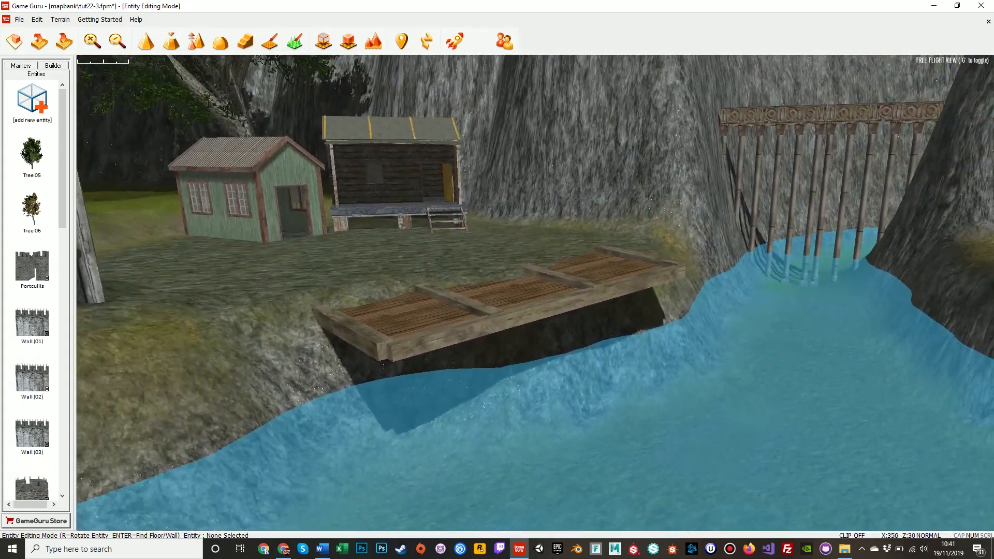
click(32, 98)
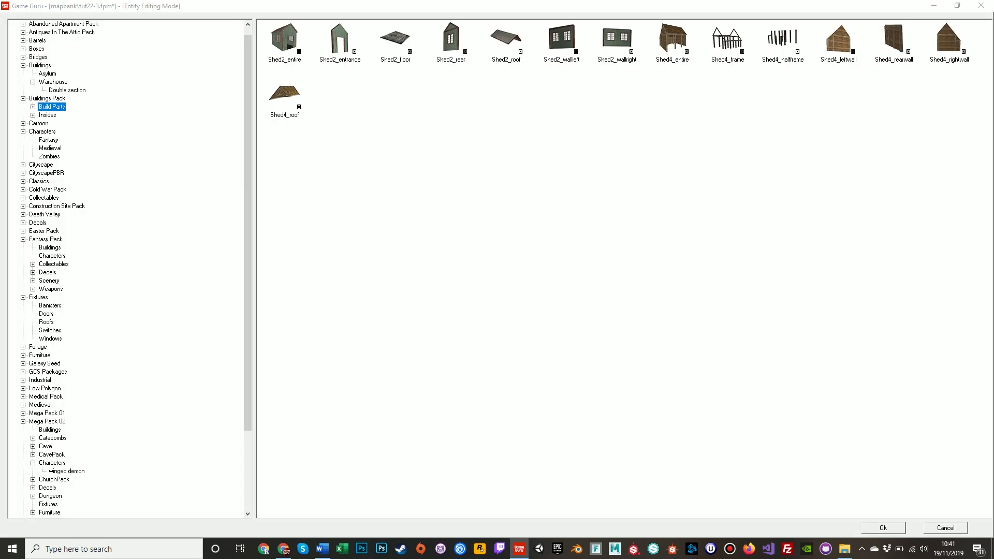
click(881, 528)
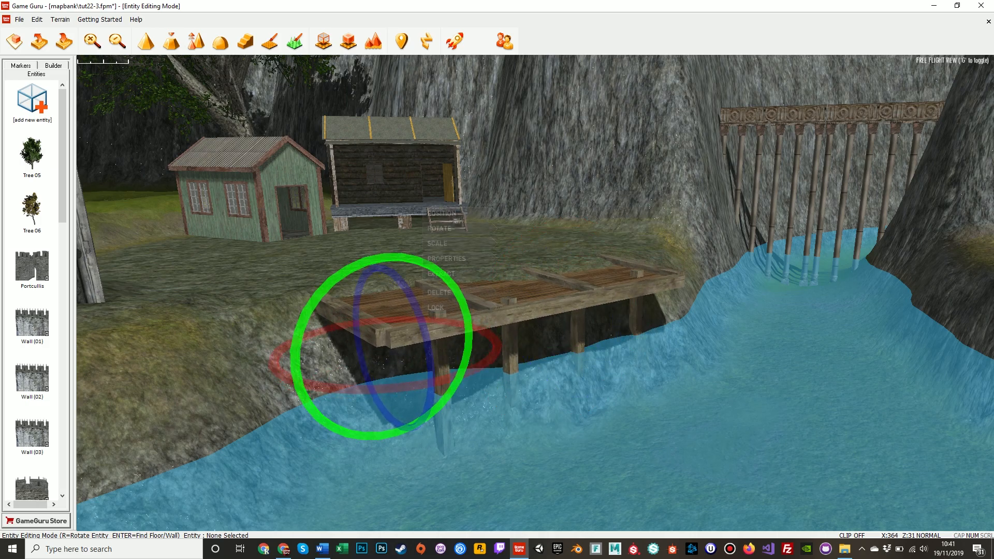
click(440, 213)
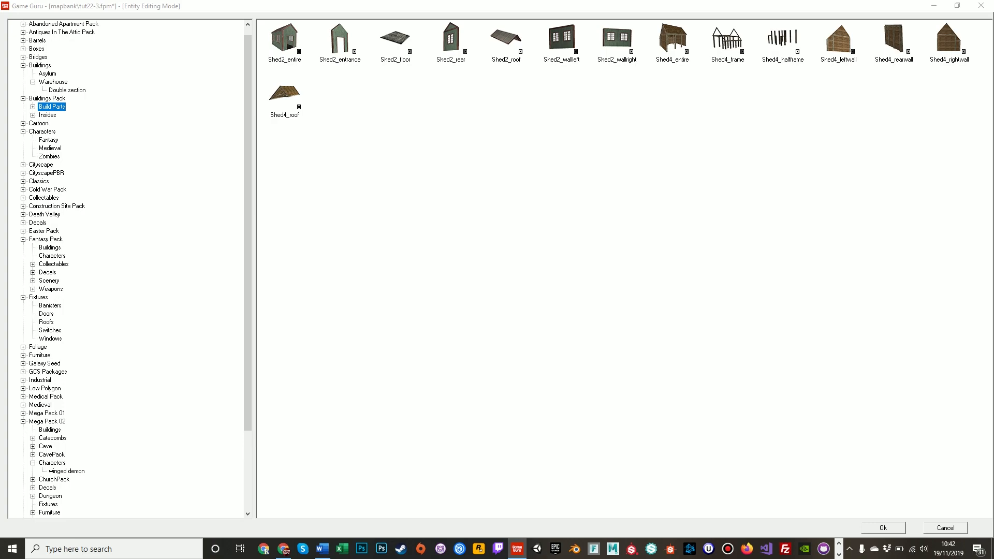
Step: Browse Classics categories to Scenery and place Rocks (1) on the bank beside the pier
click(43, 198)
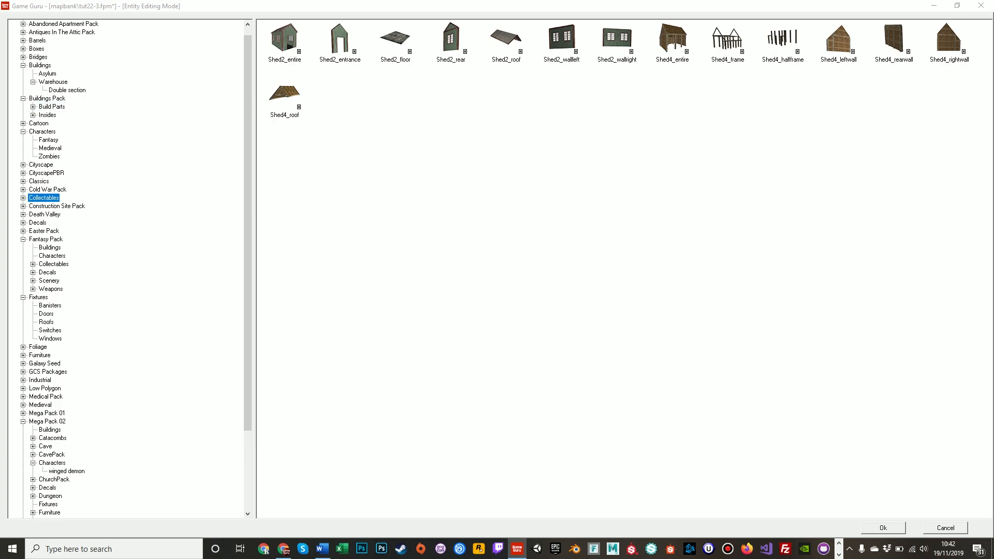
click(38, 181)
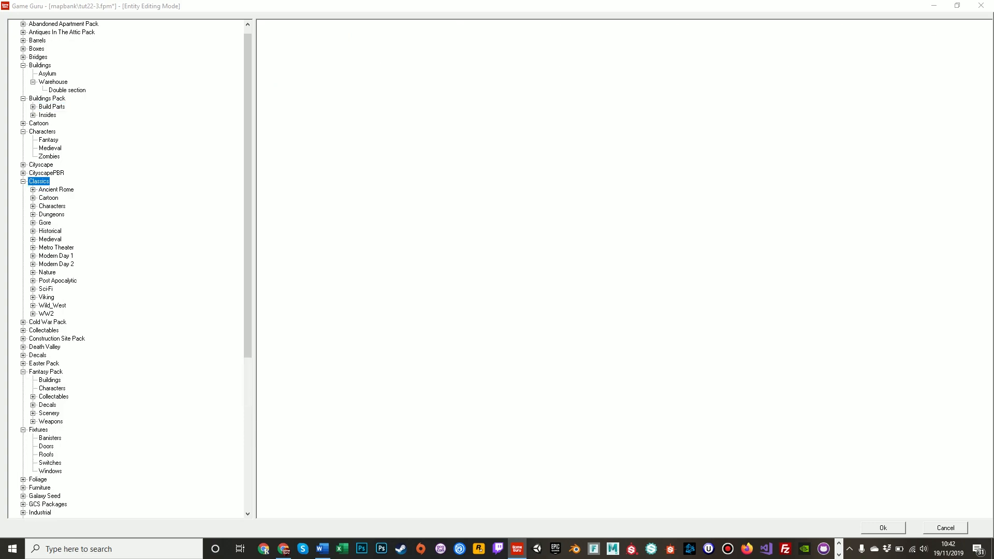
click(46, 272)
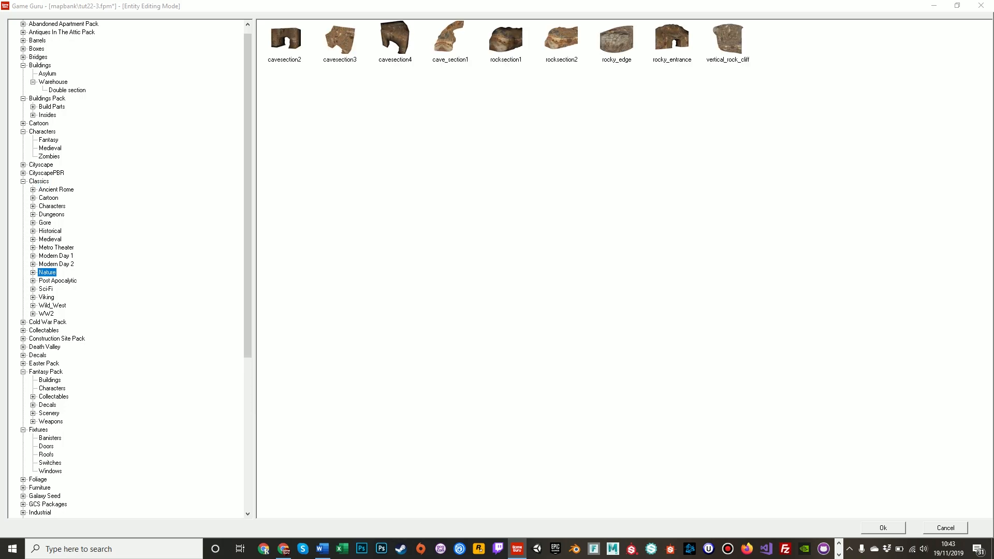
click(57, 280)
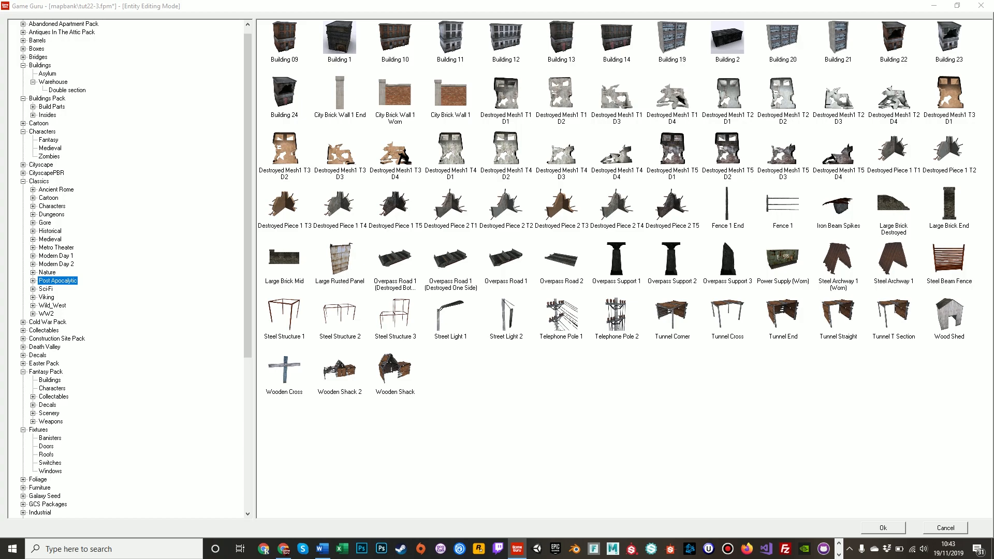
click(45, 289)
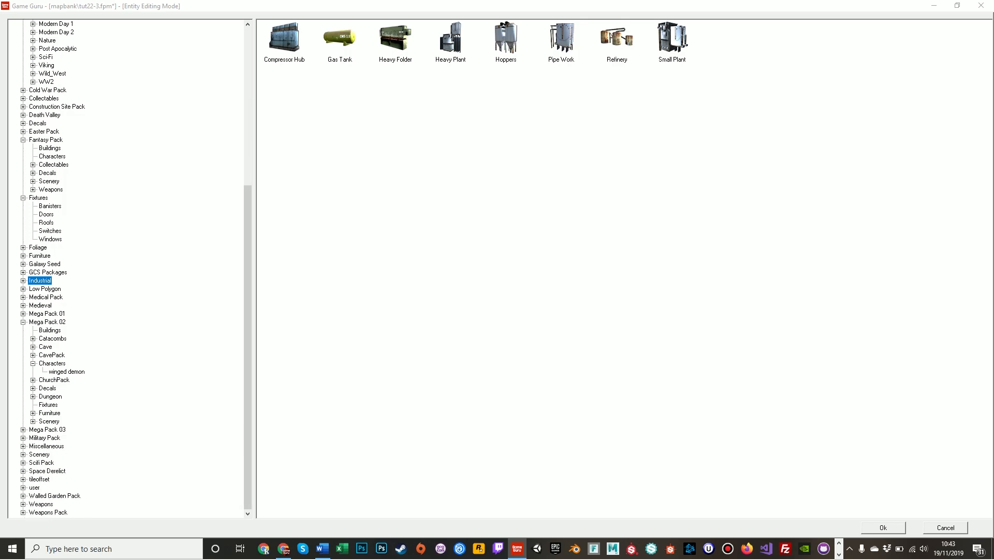
click(39, 454)
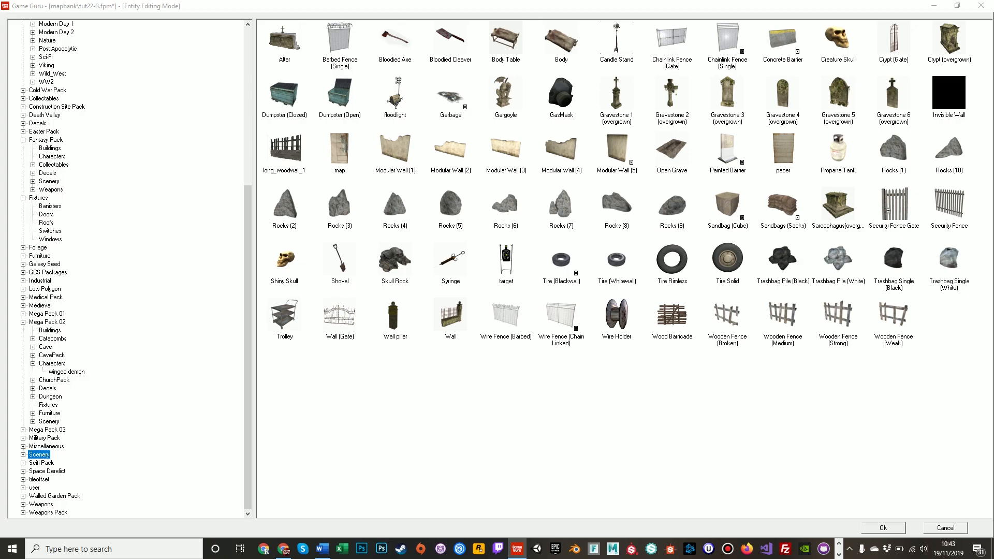
click(882, 528)
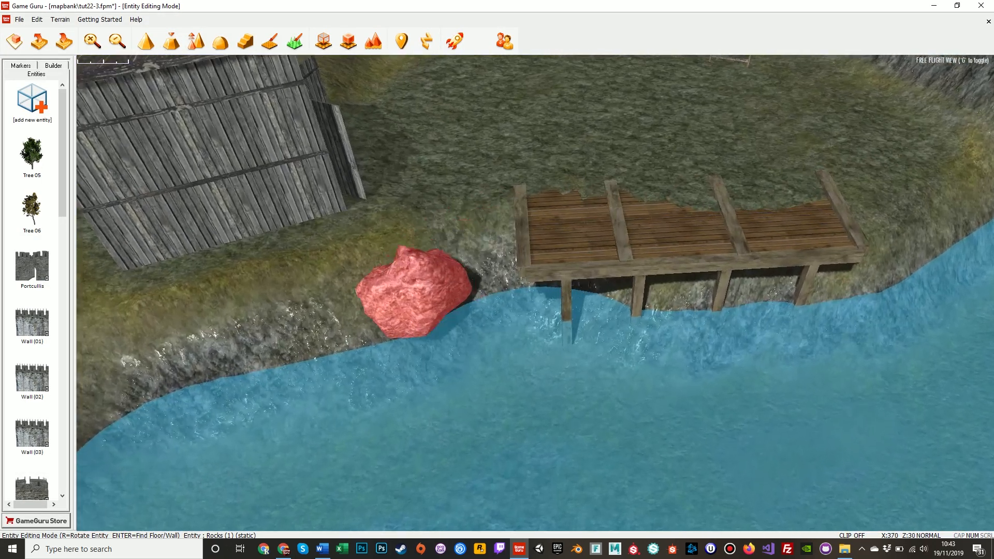
Step: Place Rocks (1) and Rocks (2) along the water's edge near the pier and adjust them
right_click(412, 286)
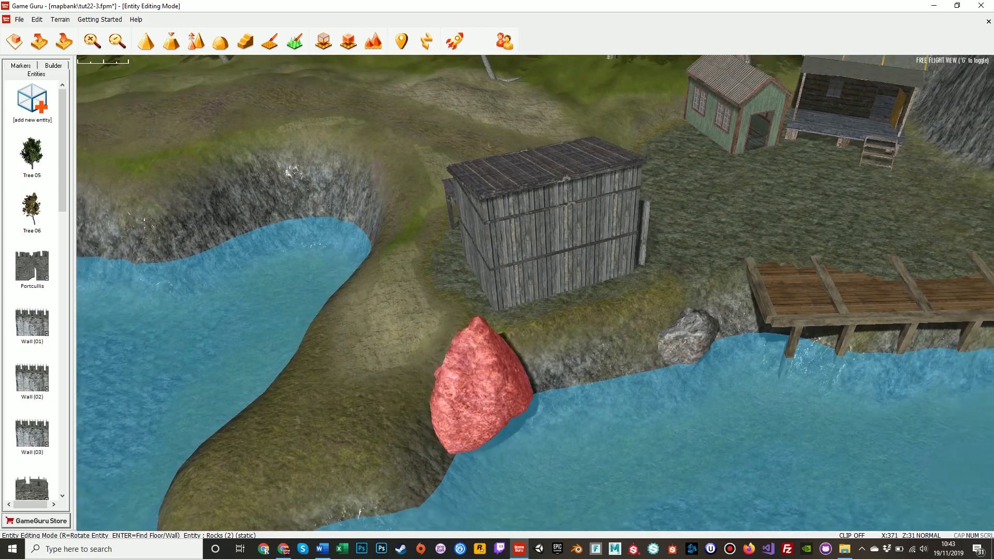
right_click(482, 381)
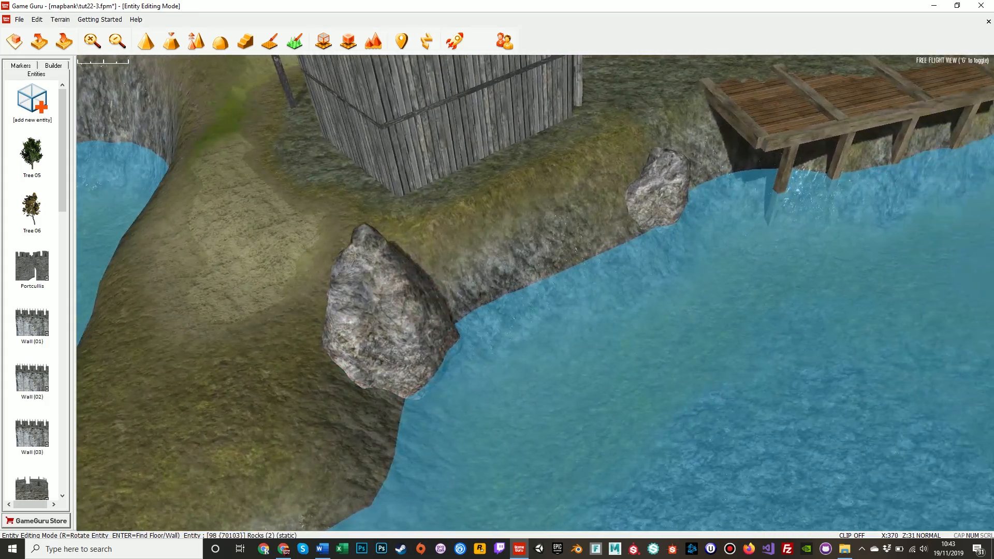
click(32, 100)
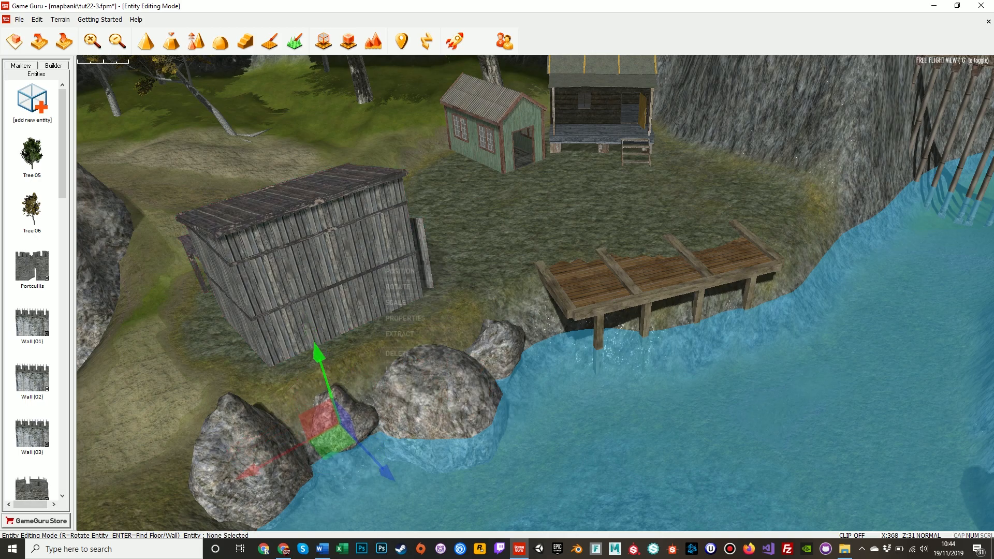
click(398, 290)
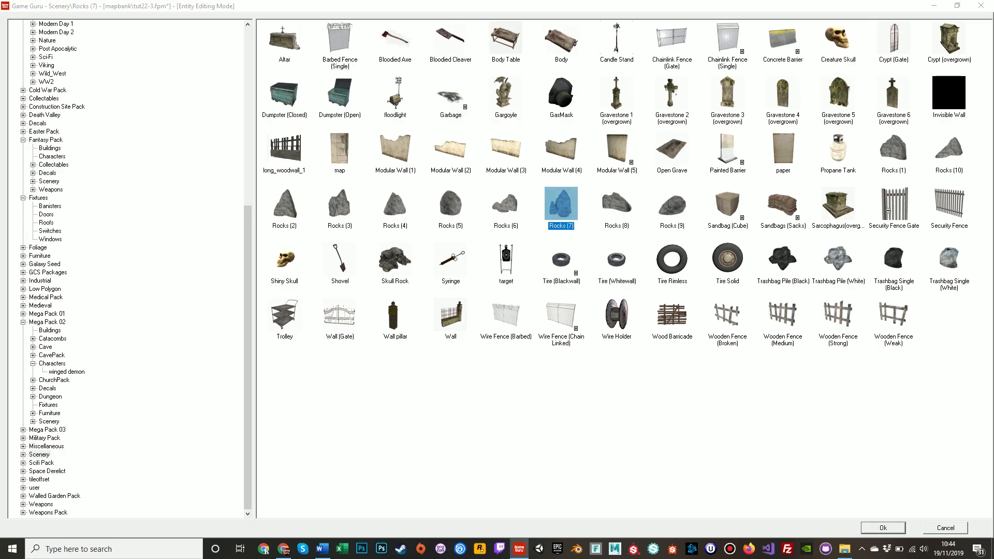
Step: Take the Rocks (7) boulder to place beside the pier's landward end
click(881, 527)
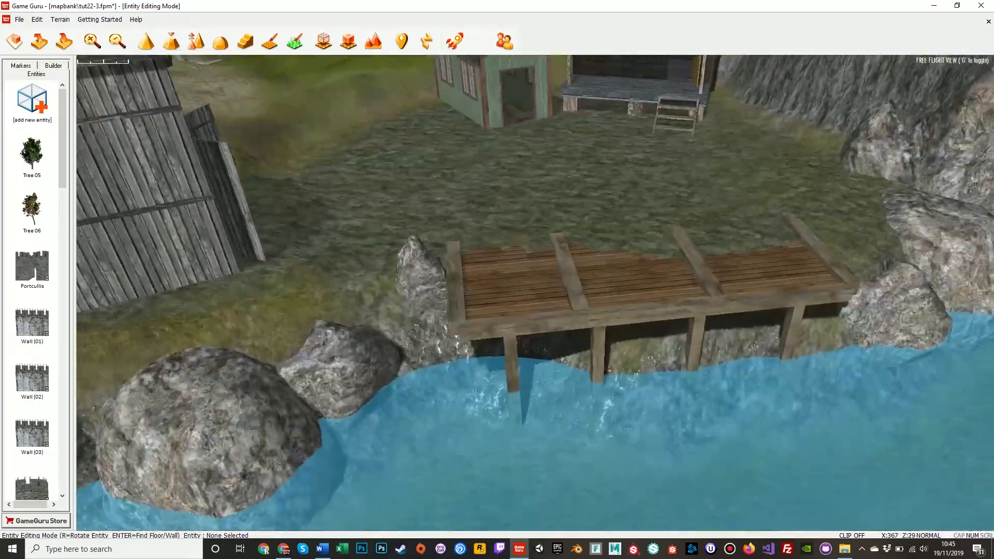
Step: Pick a fern model from the Foliage library to plant between the rocks
click(32, 101)
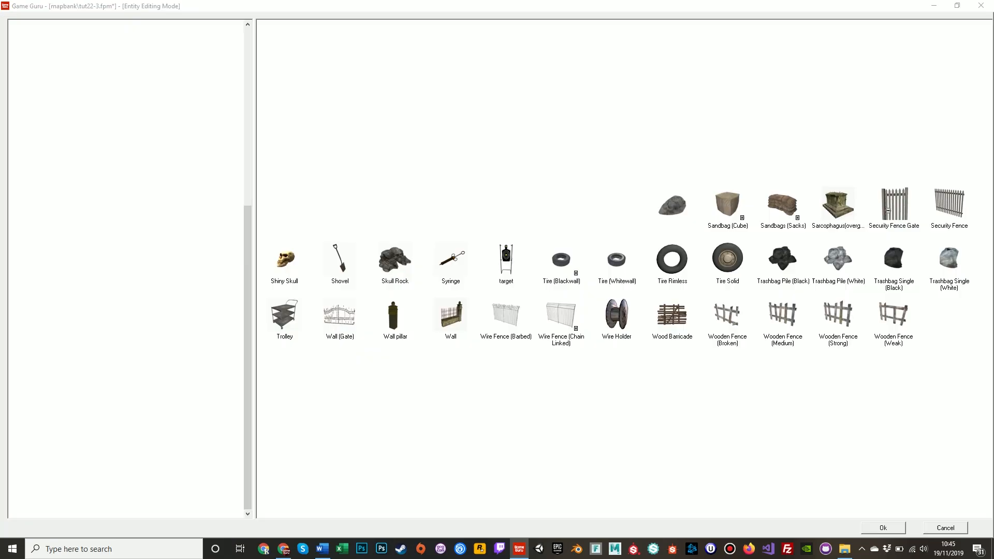
click(40, 454)
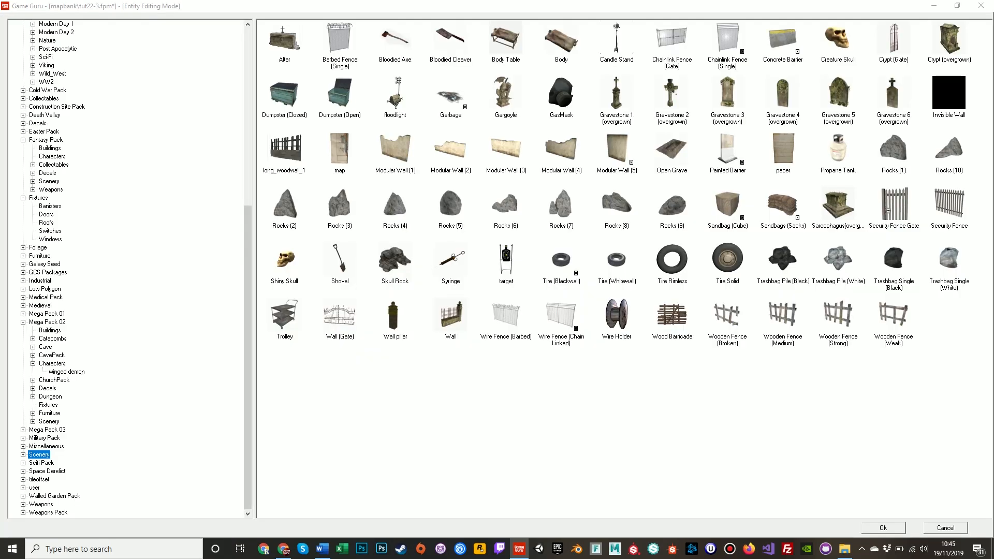
click(38, 248)
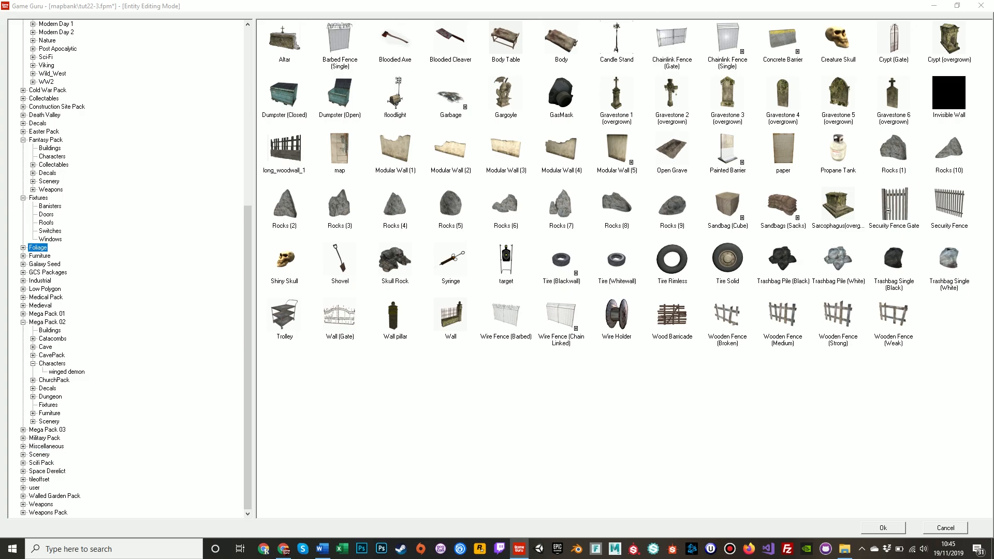
click(37, 247)
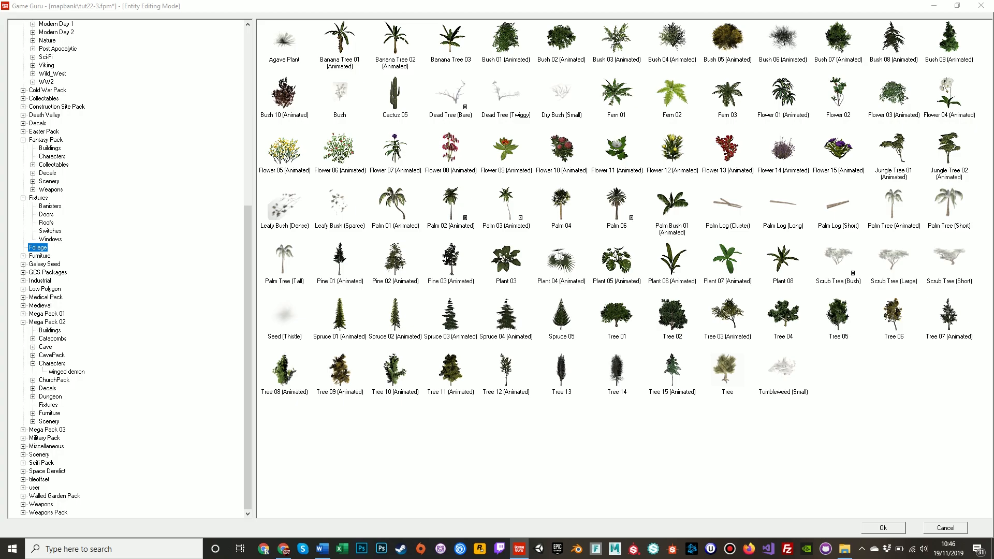
click(881, 528)
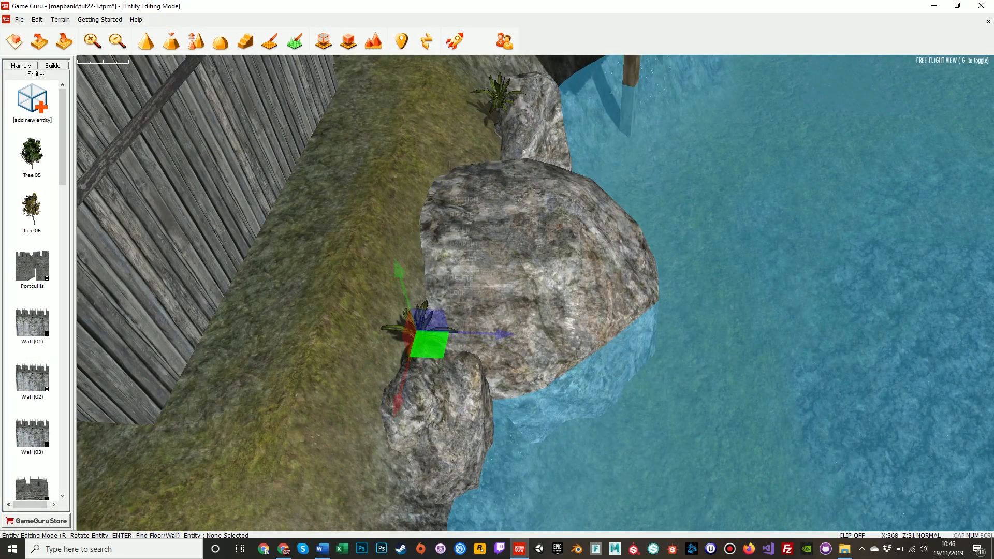
Step: Plant two ferns among the boulders and pick a purple flowering plant from Foliage
right_click(429, 333)
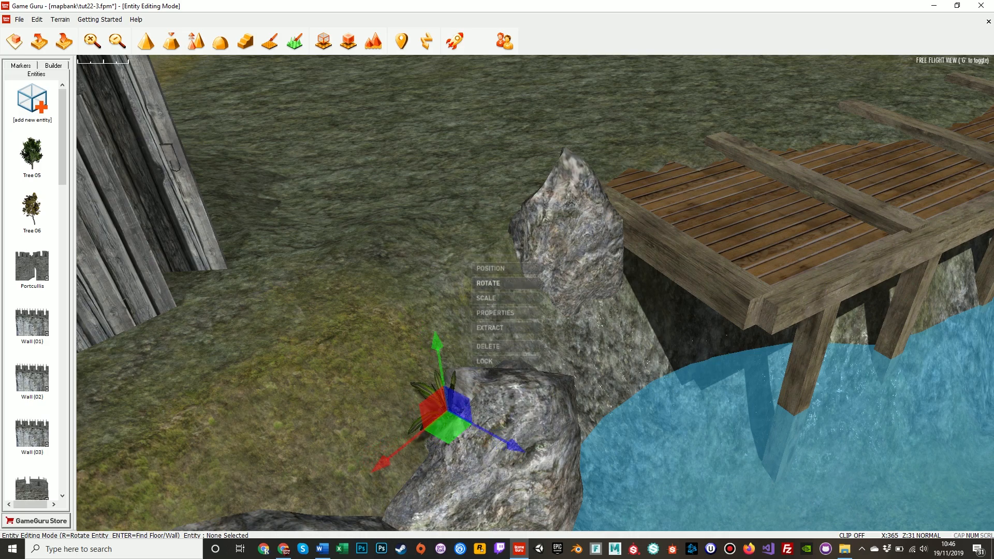
click(488, 283)
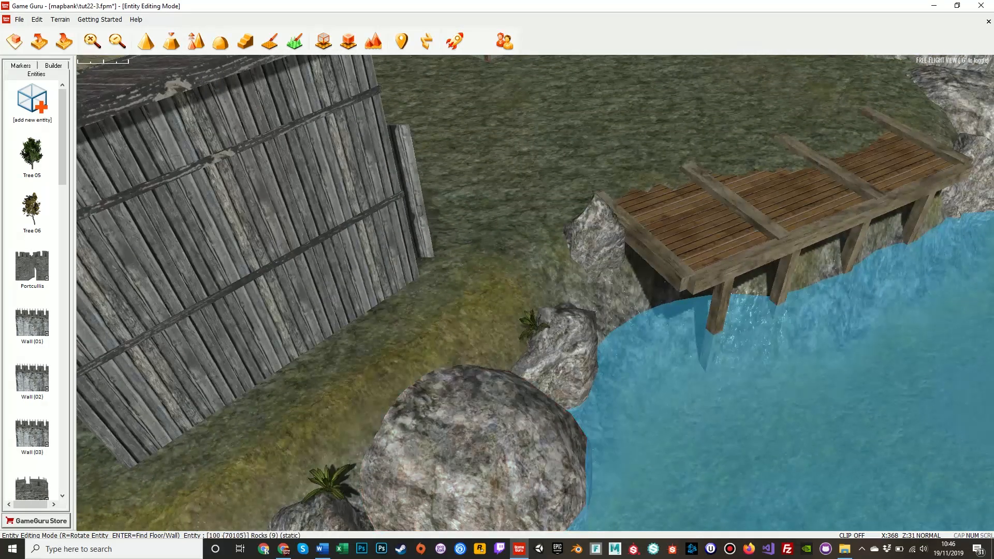
click(32, 99)
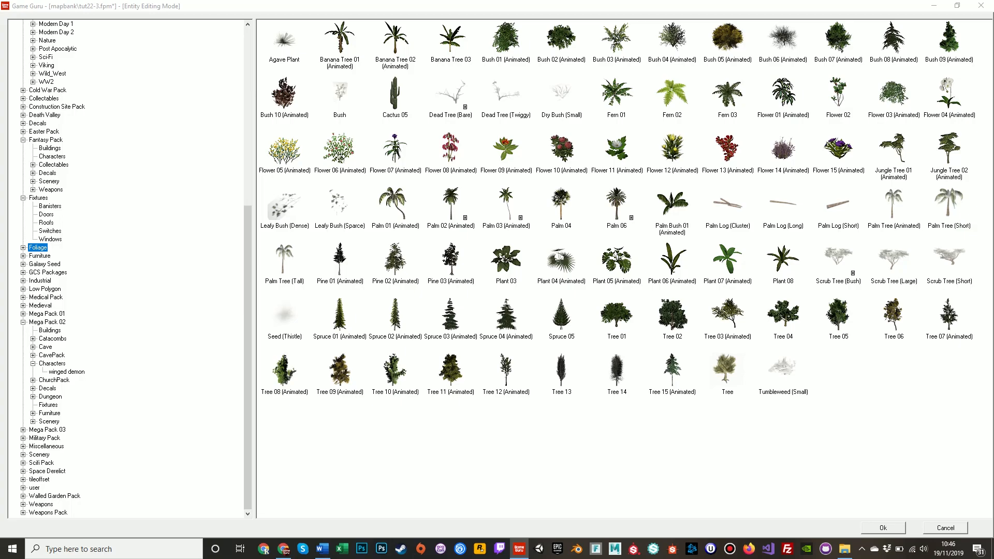
click(881, 528)
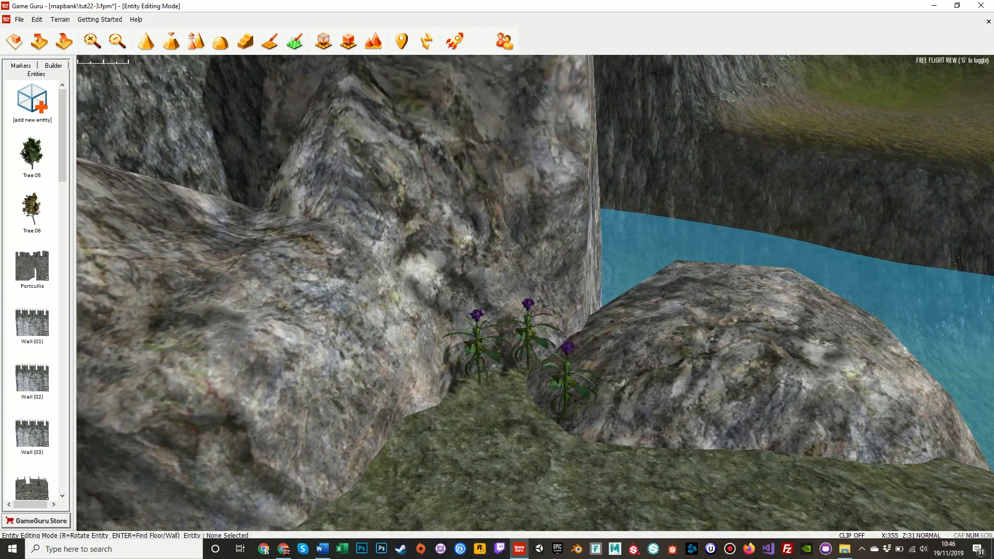
Step: Place and scale a Dry Bush (Small) beside the purple flowers
click(31, 101)
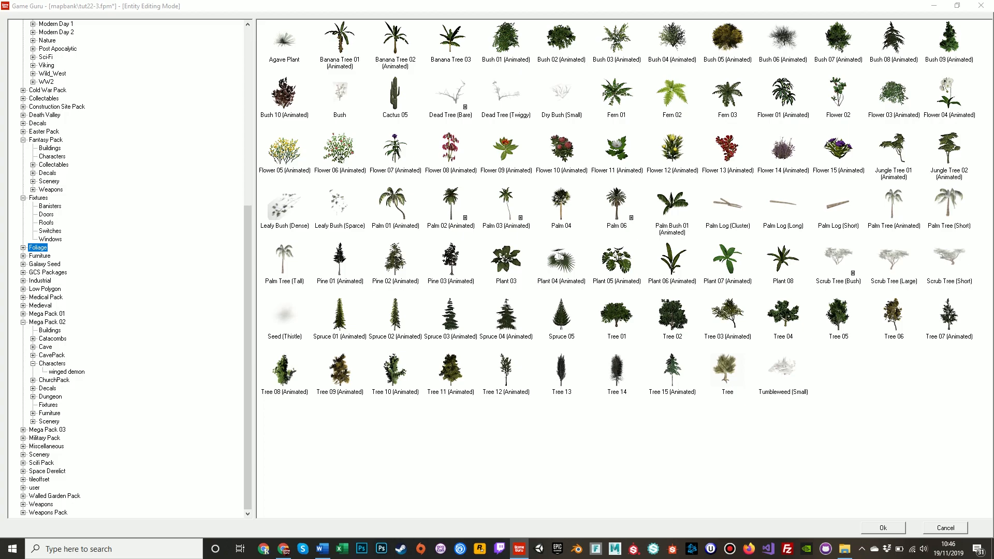
click(882, 527)
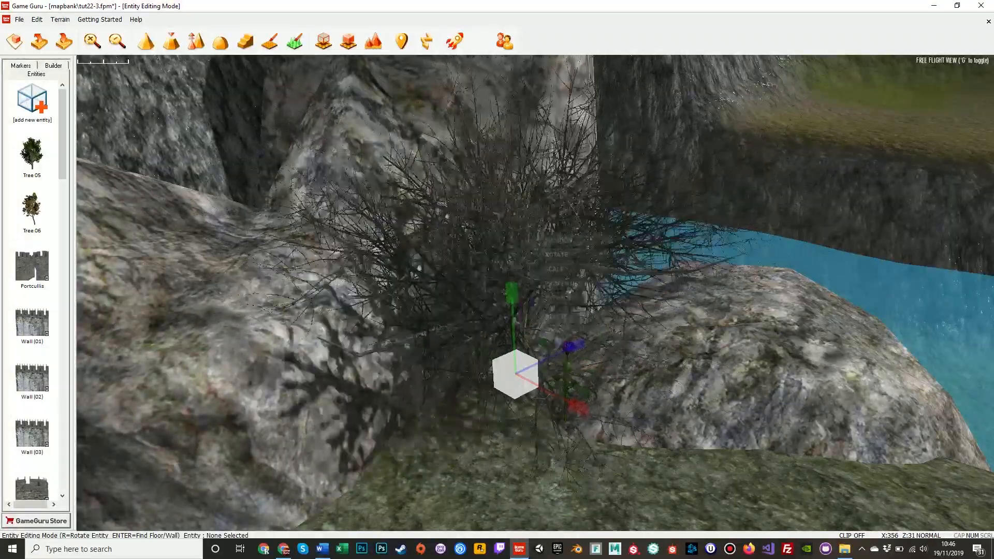
right_click(516, 373)
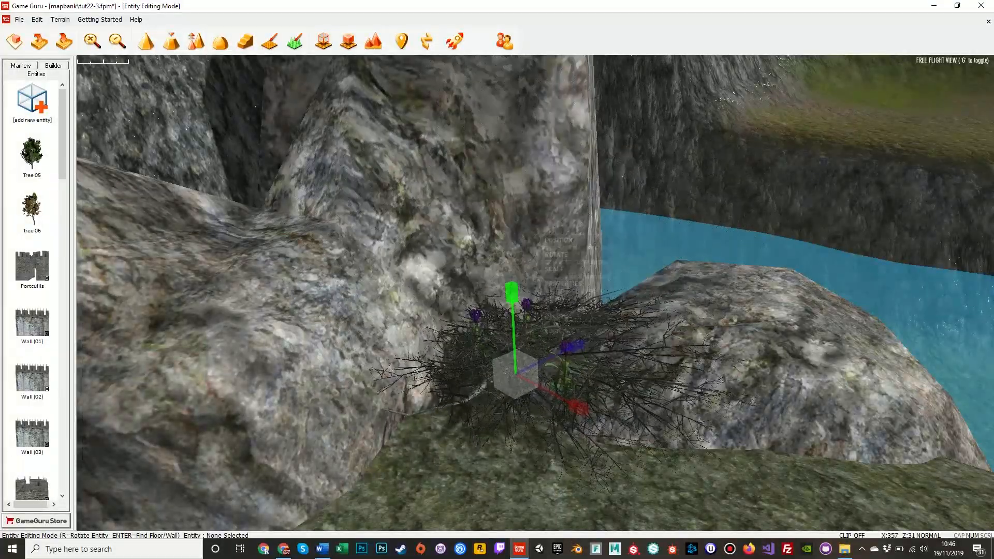
right_click(513, 374)
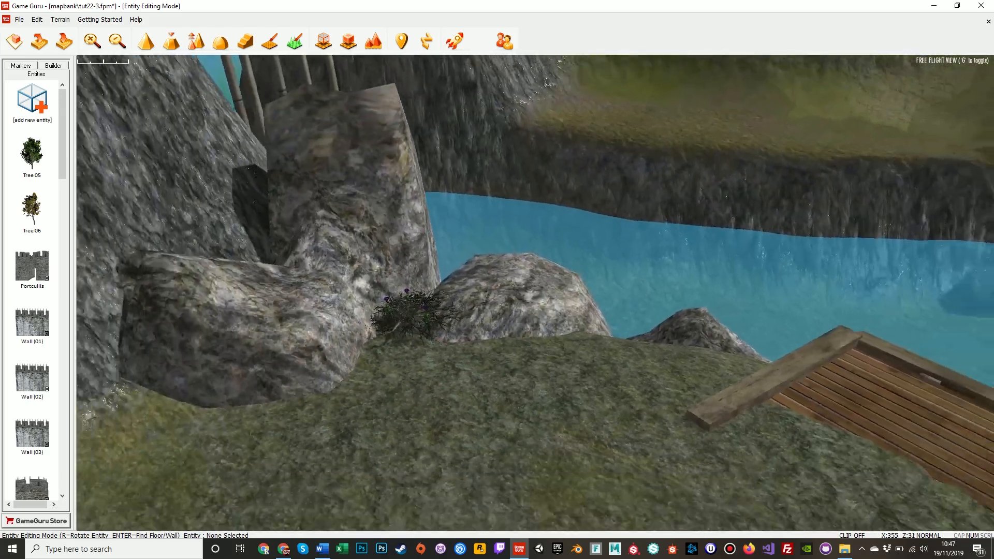
click(32, 102)
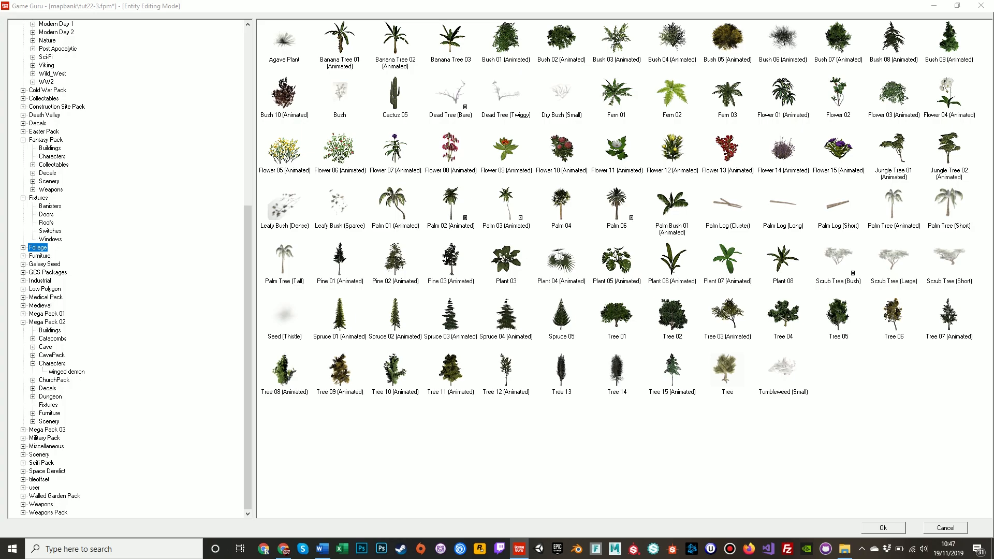
Step: Choose the Fern model and plant ferns around the tall boulder's base
click(882, 528)
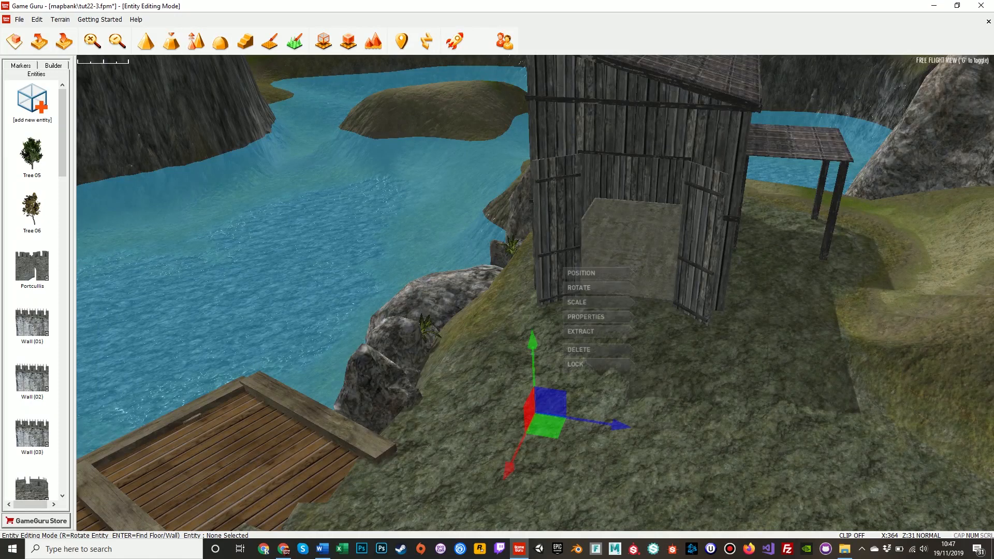
click(32, 99)
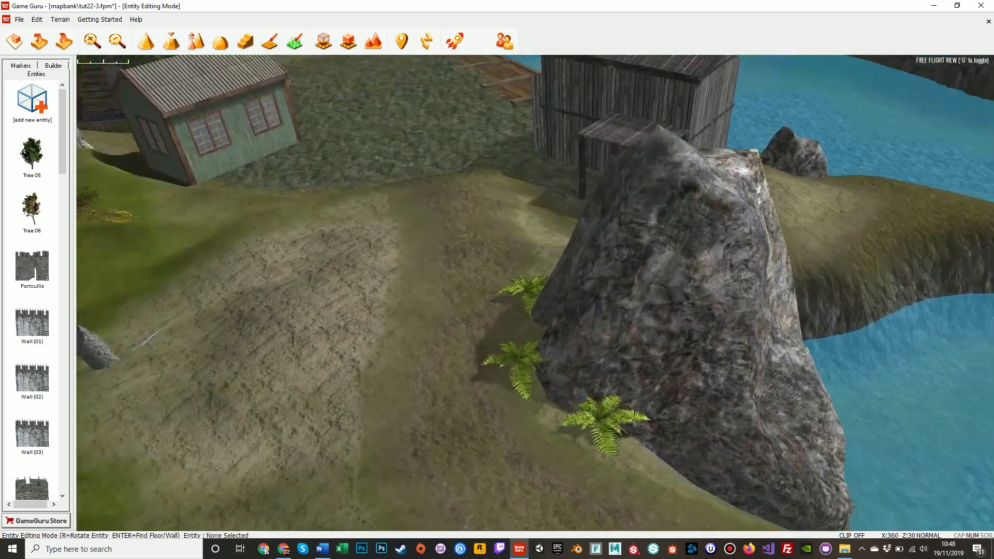
Step: Reposition and rotate the ferns along the boulder's edge beside the shed path
right_click(584, 444)
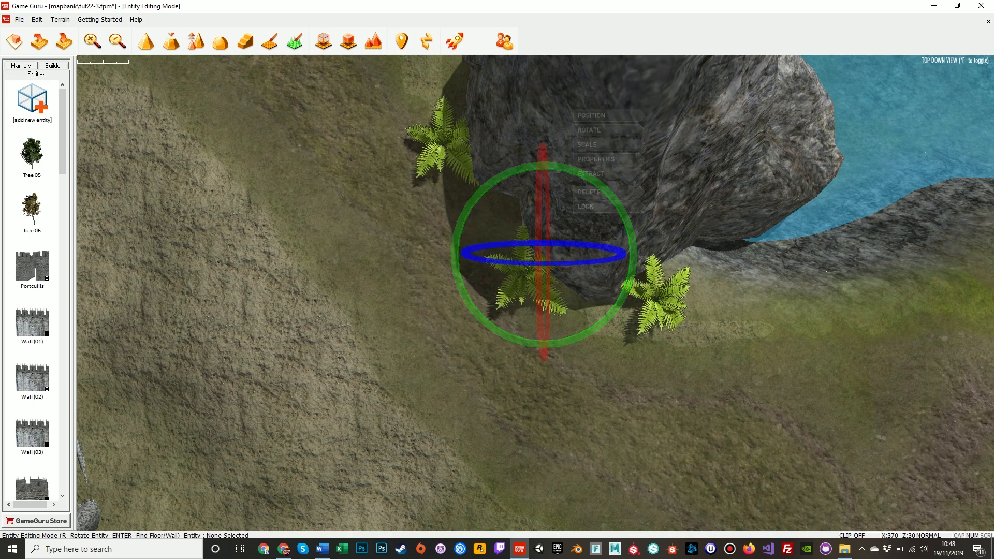
click(542, 153)
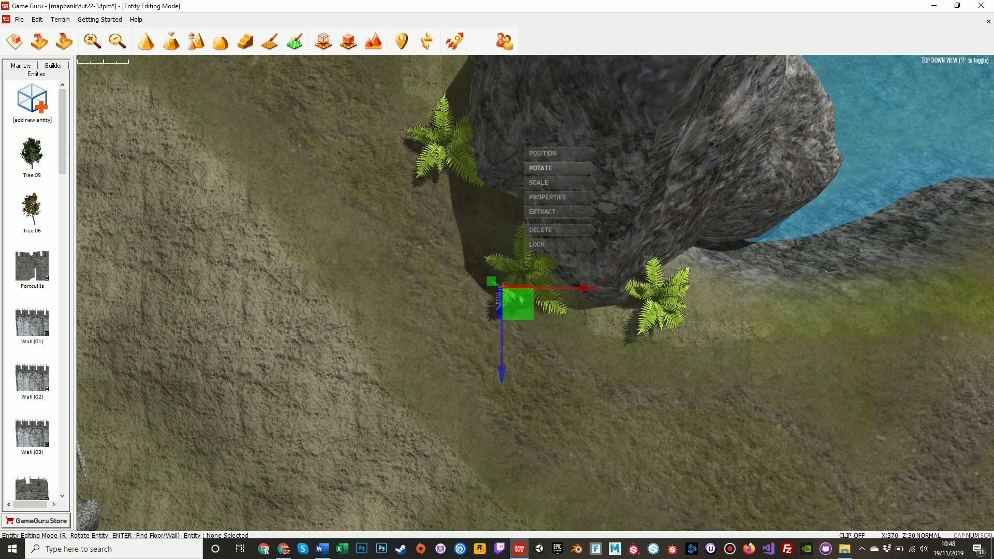
click(539, 168)
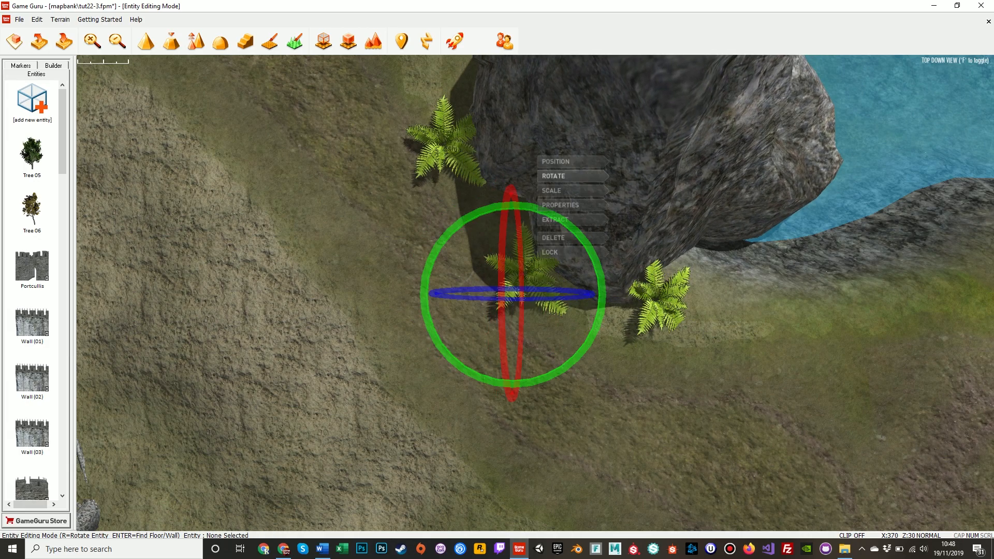
click(552, 175)
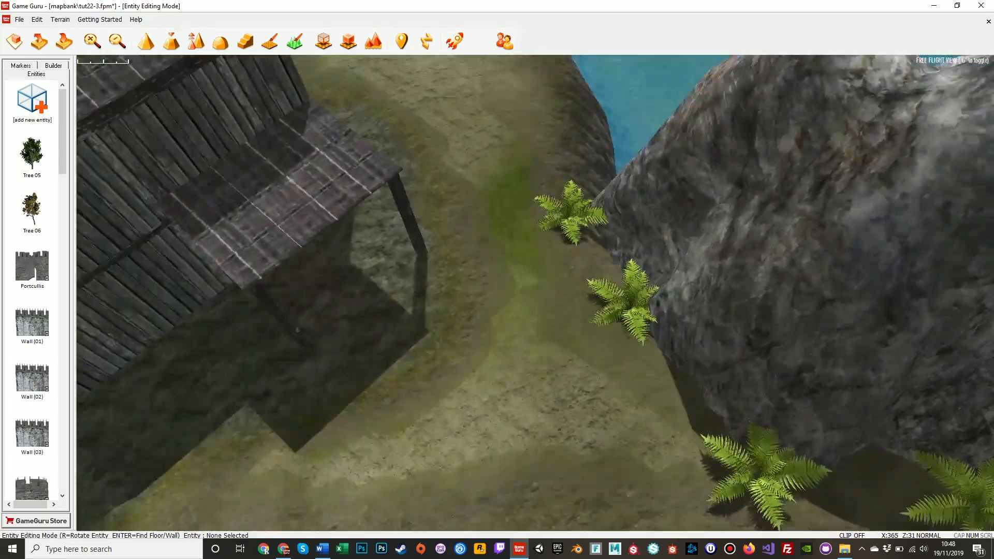
key(f)
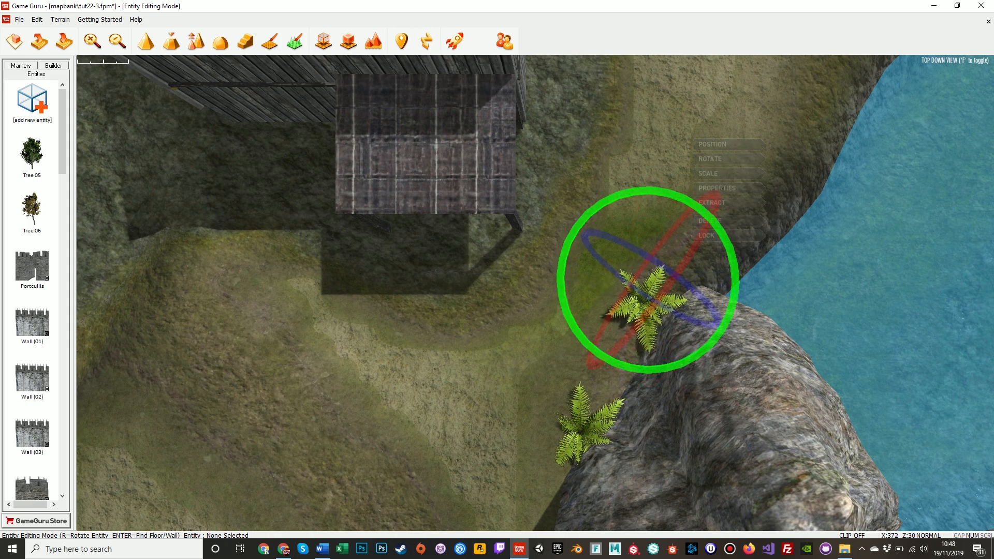
key(f)
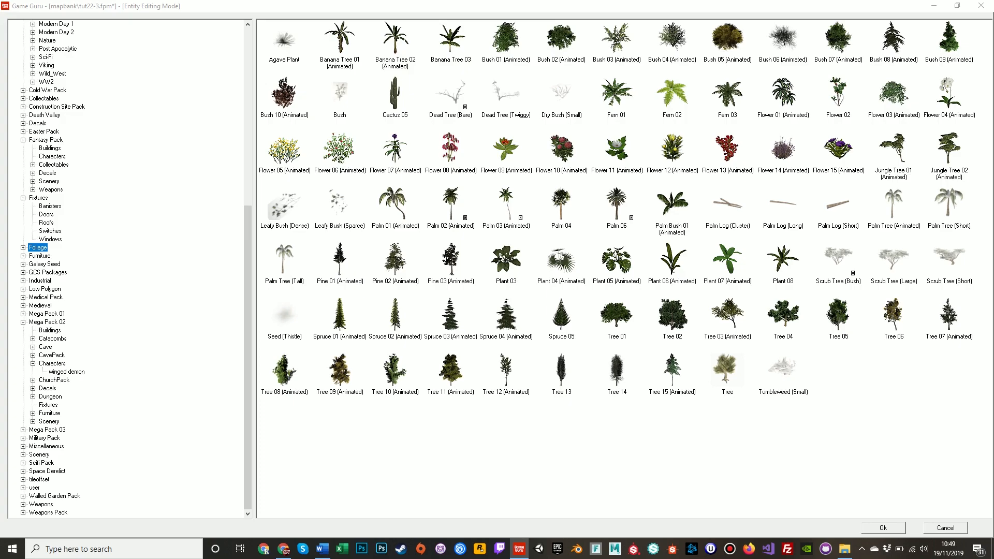
Step: List the Mega Pack 02 ChurchPack models such as pews, lecterns and banners
click(55, 380)
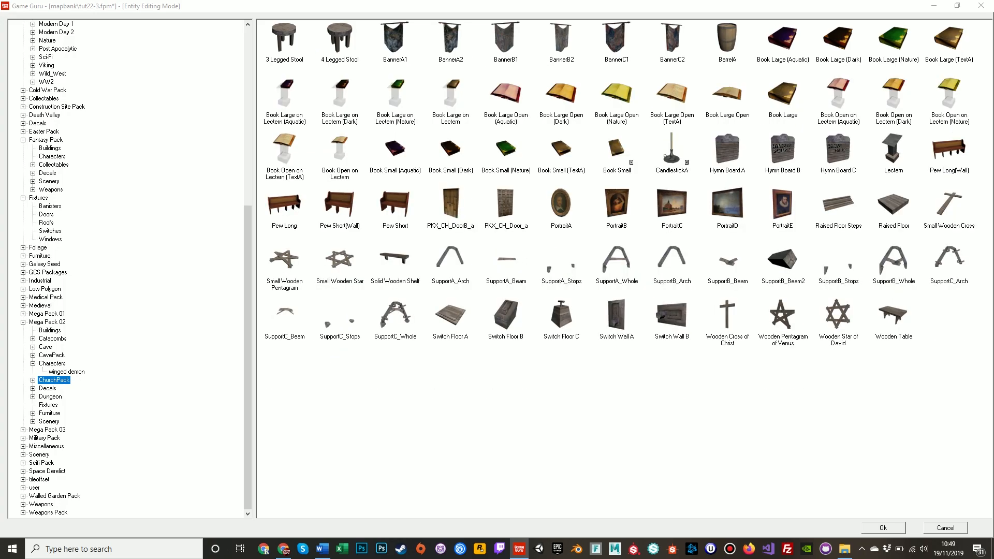
click(944, 528)
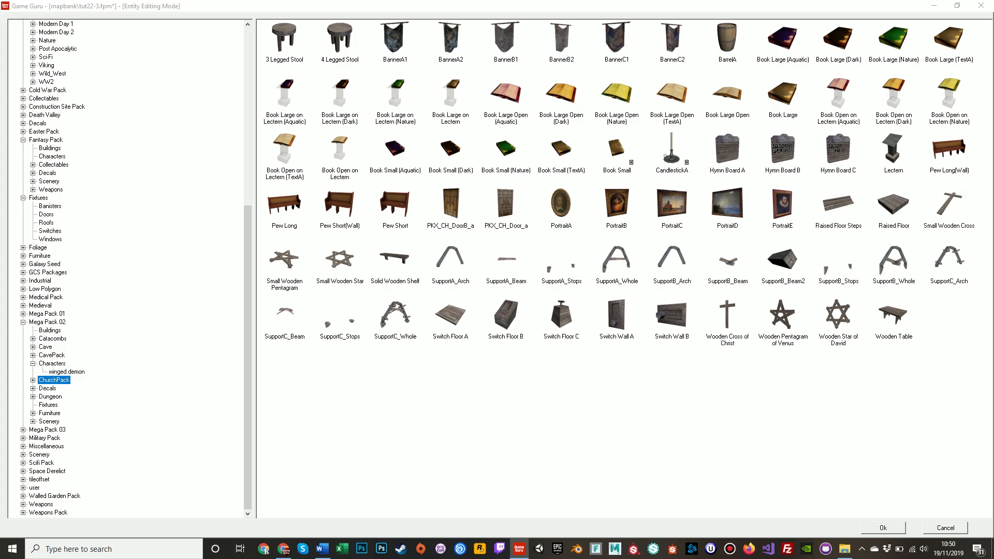
Step: Browse Mega Pack 02 folders down to CavePack and take the Long Crate
click(50, 397)
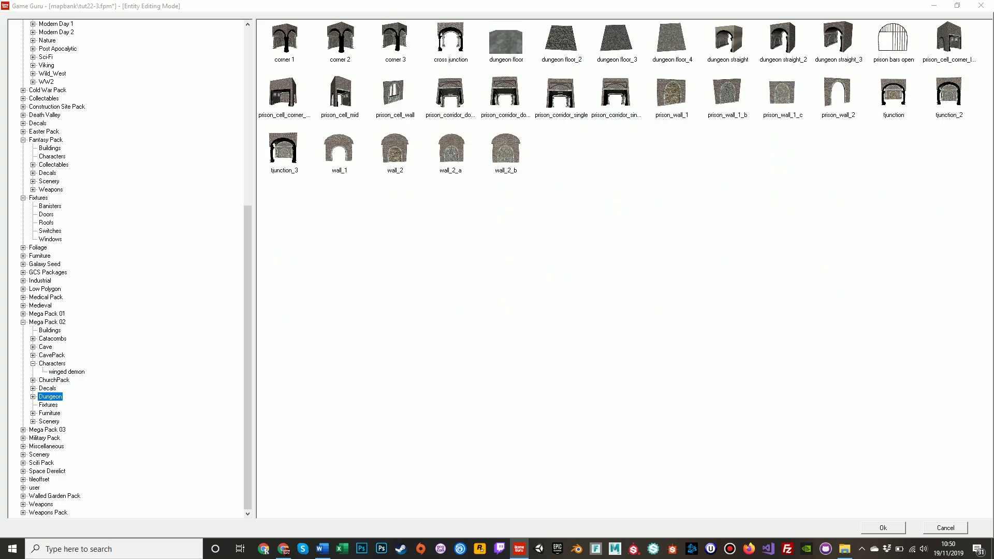
click(48, 414)
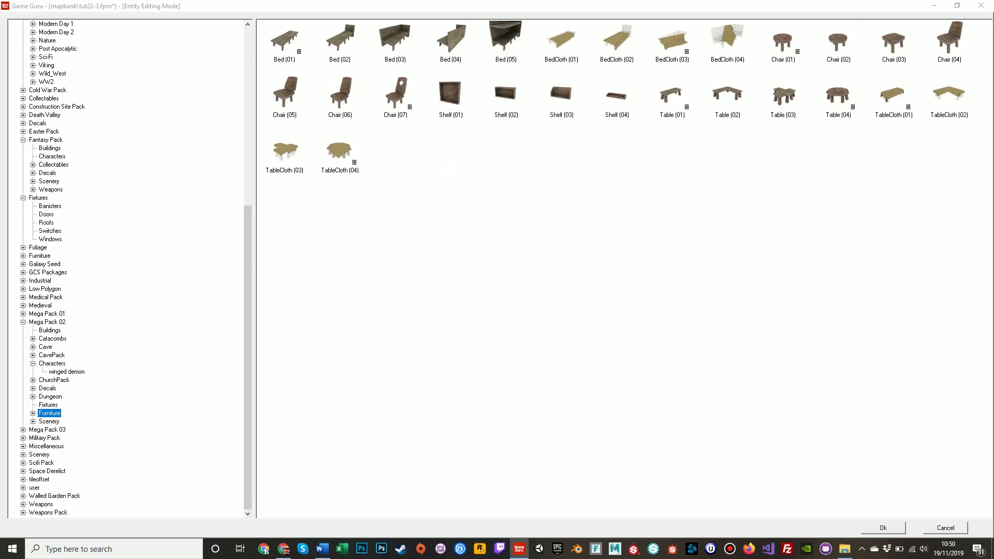
click(48, 422)
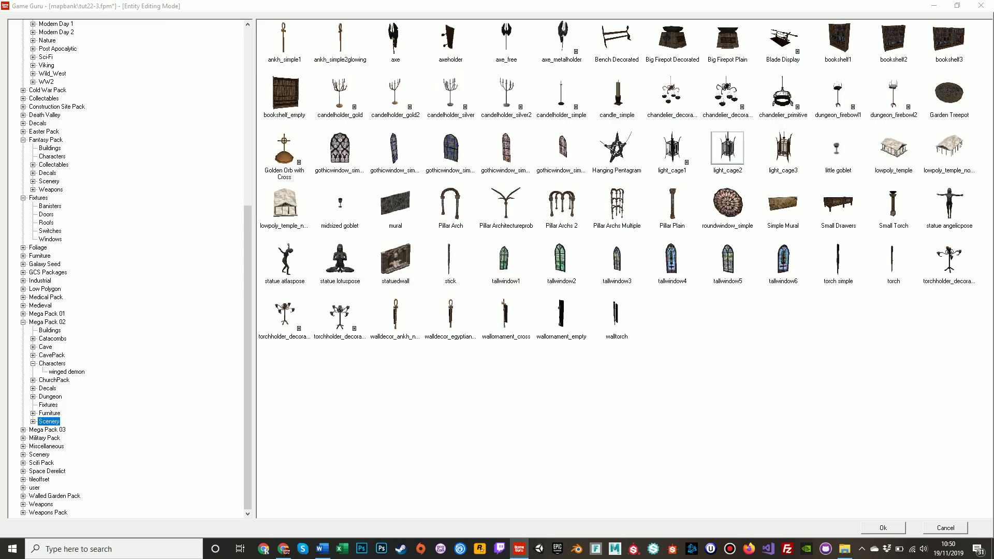
click(52, 339)
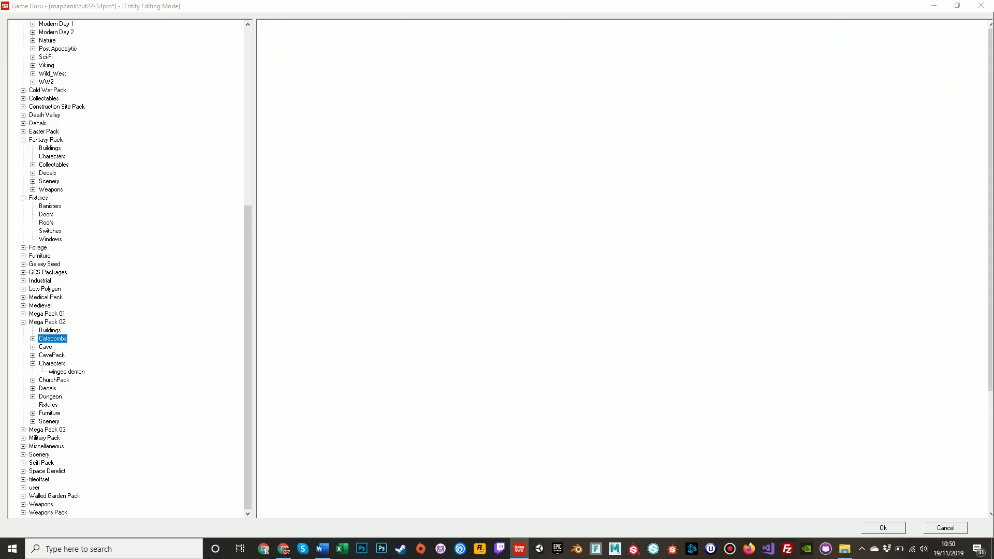
click(46, 347)
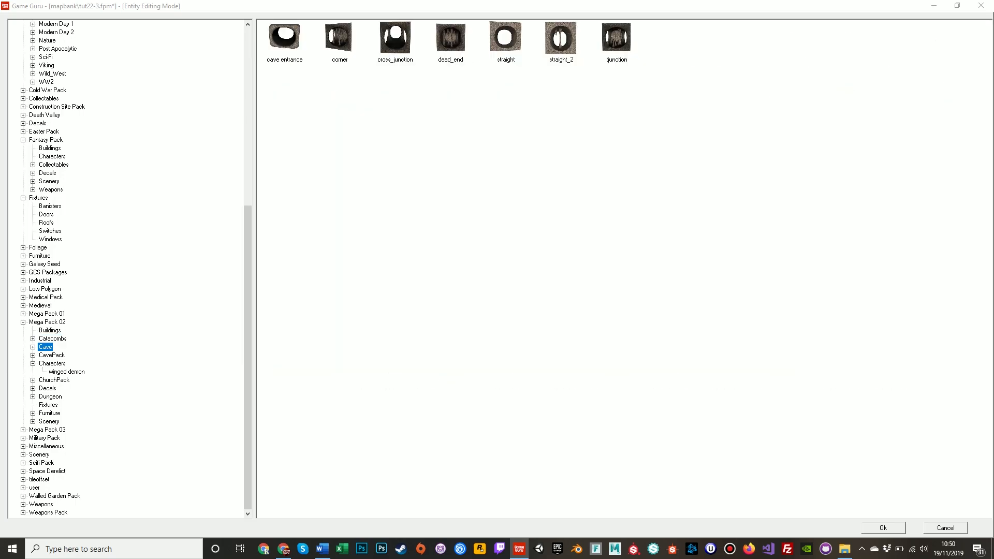
click(52, 356)
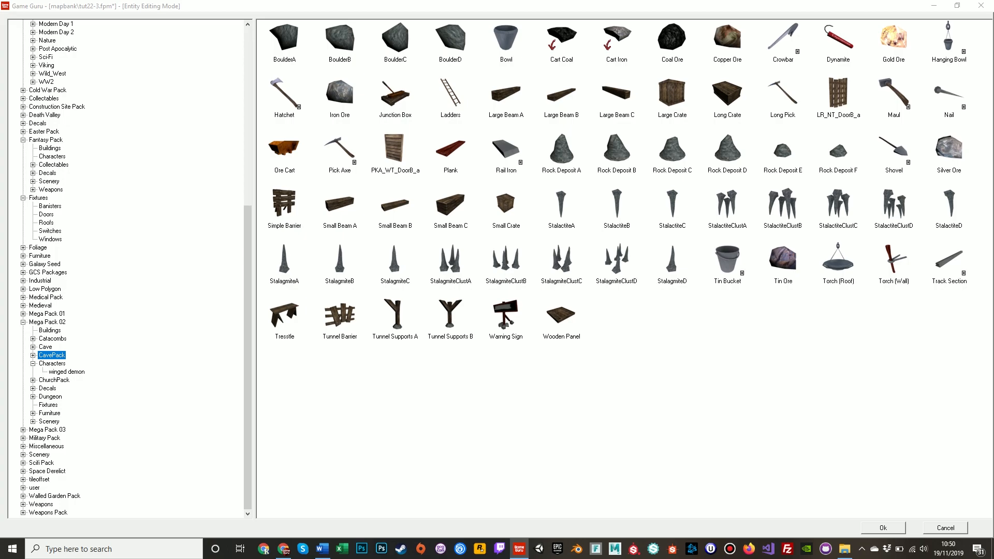
click(883, 528)
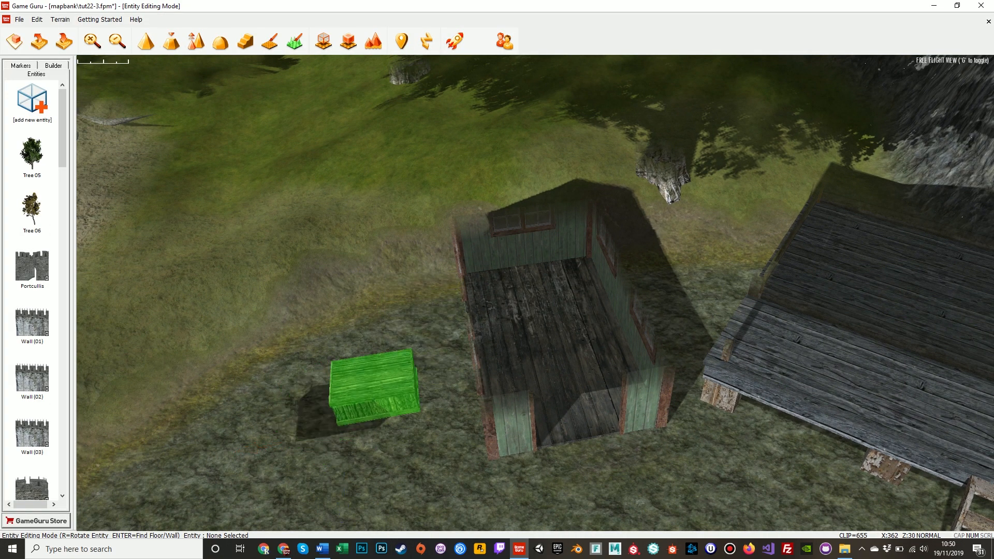
Step: Drag crates into the green shed, stack a Large Crate, and set a Pick Axe down
drag(374, 390, 562, 340)
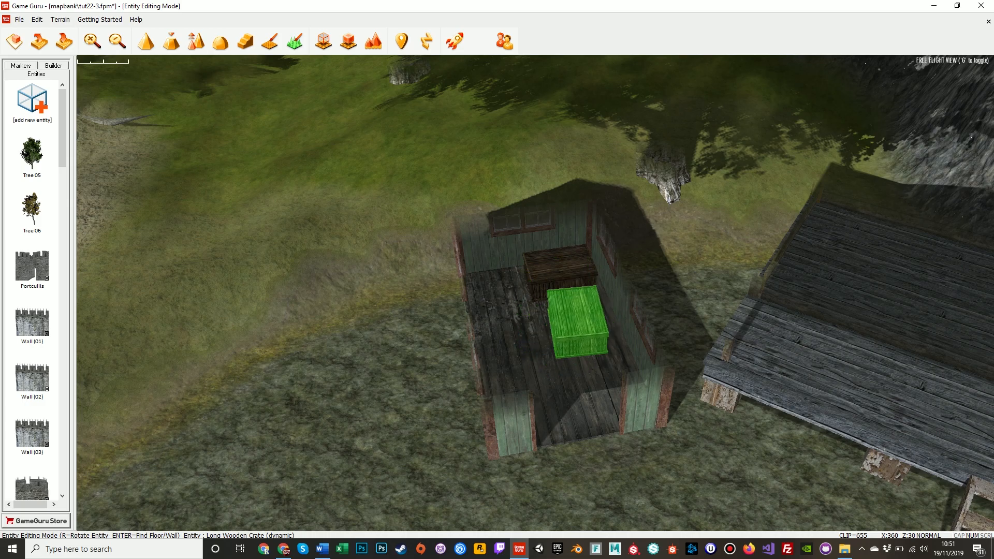
drag(580, 317, 504, 304)
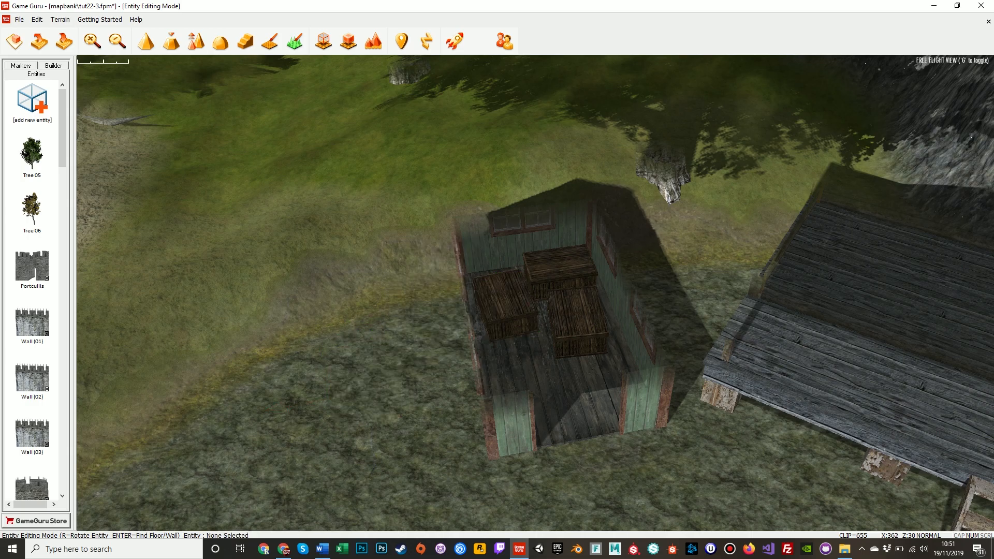
click(32, 101)
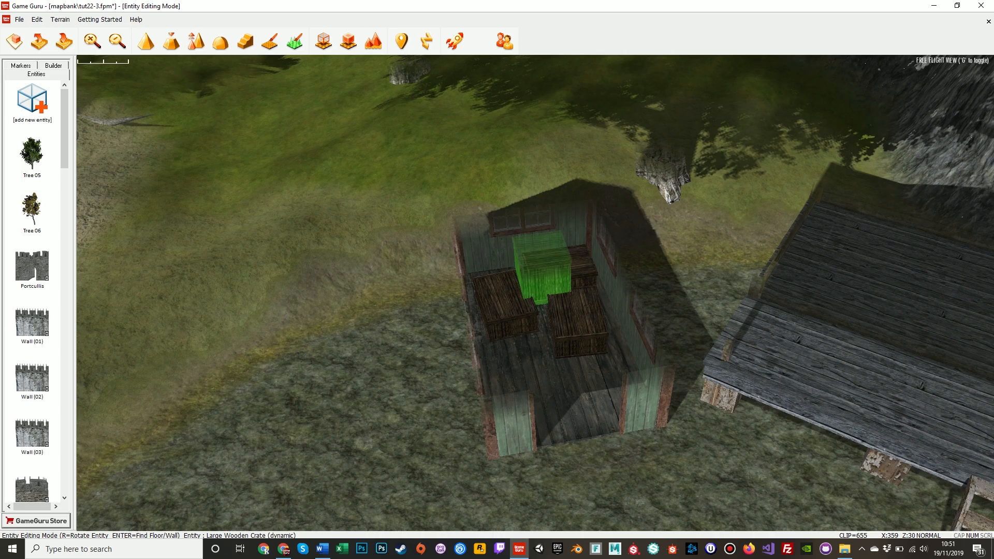
drag(542, 260, 590, 381)
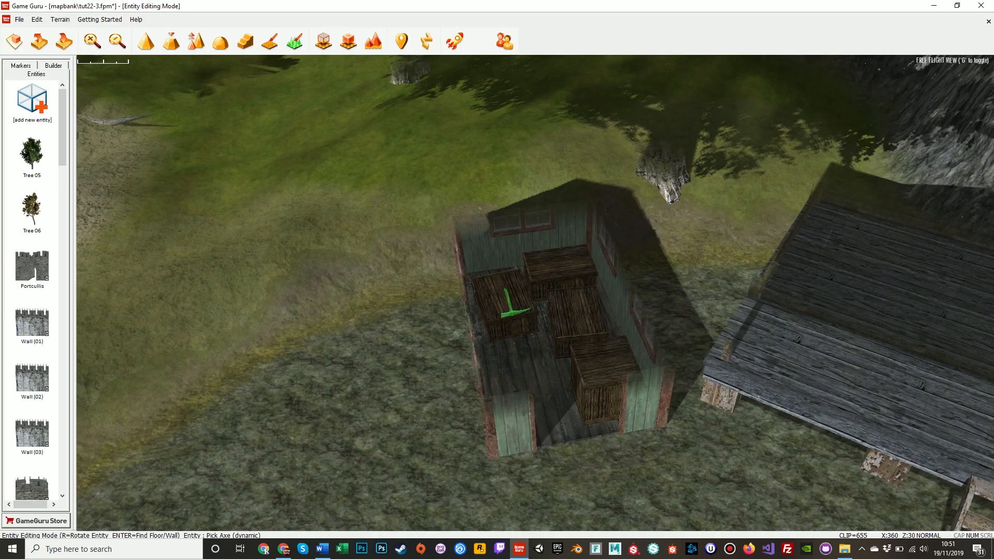
click(507, 305)
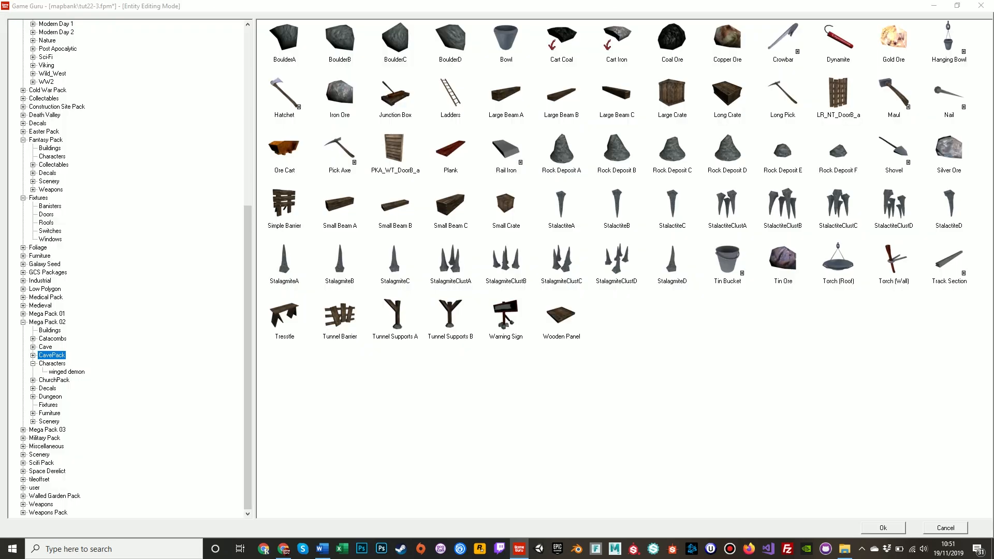
Step: Add another CavePack item, leaving a crate and barrels at the pier's far end
click(881, 528)
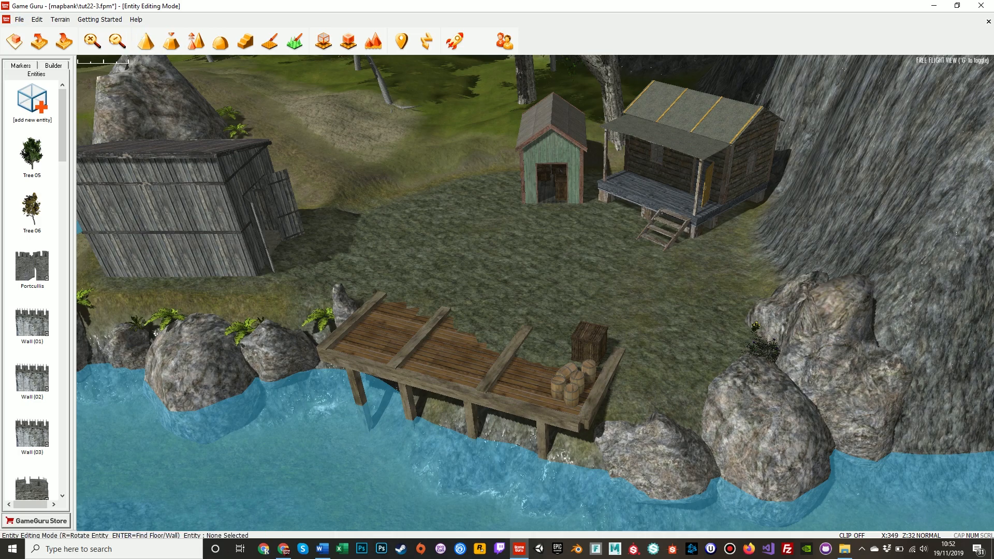
Step: Save the level as 'Tutorial2' in the mapbank folder via Save As
click(19, 19)
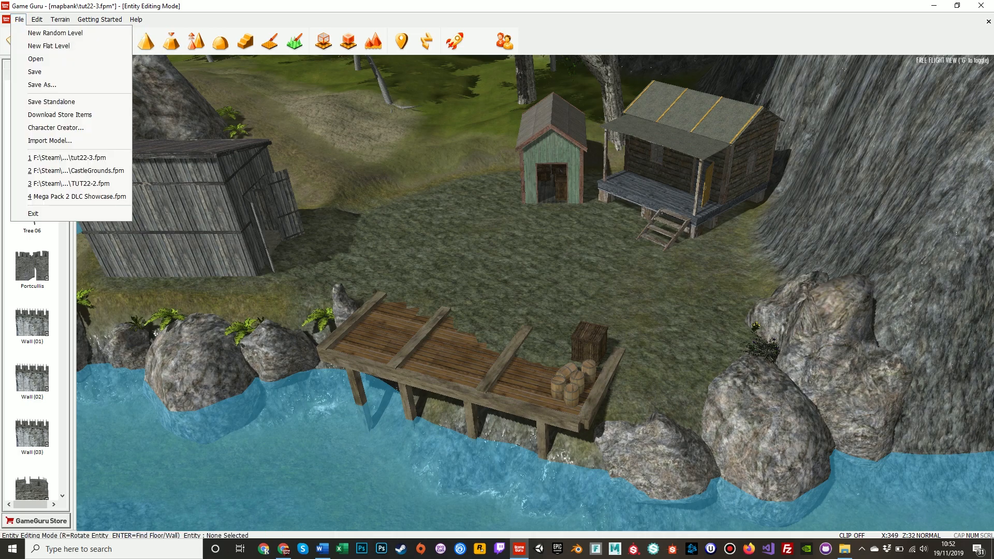
click(41, 85)
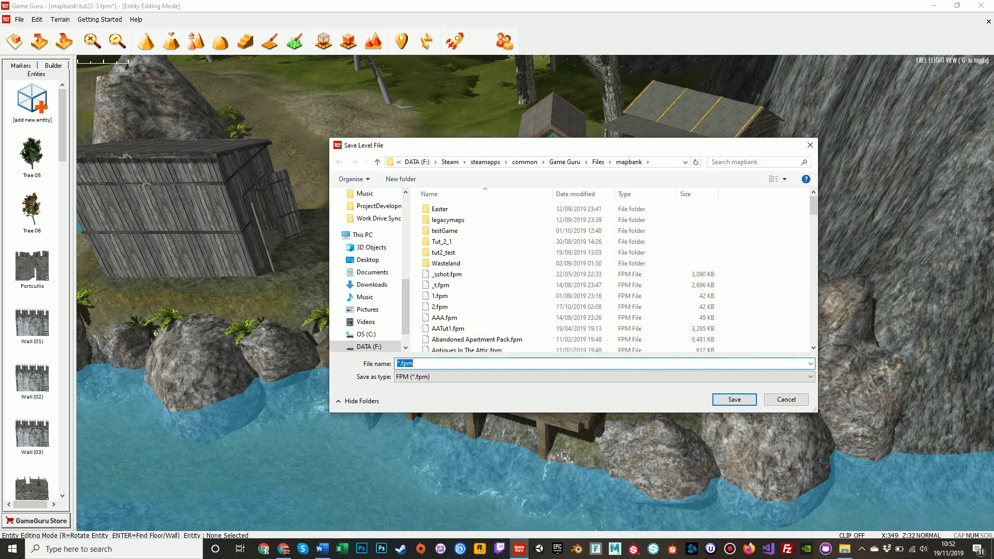
text(Tutorial2-)
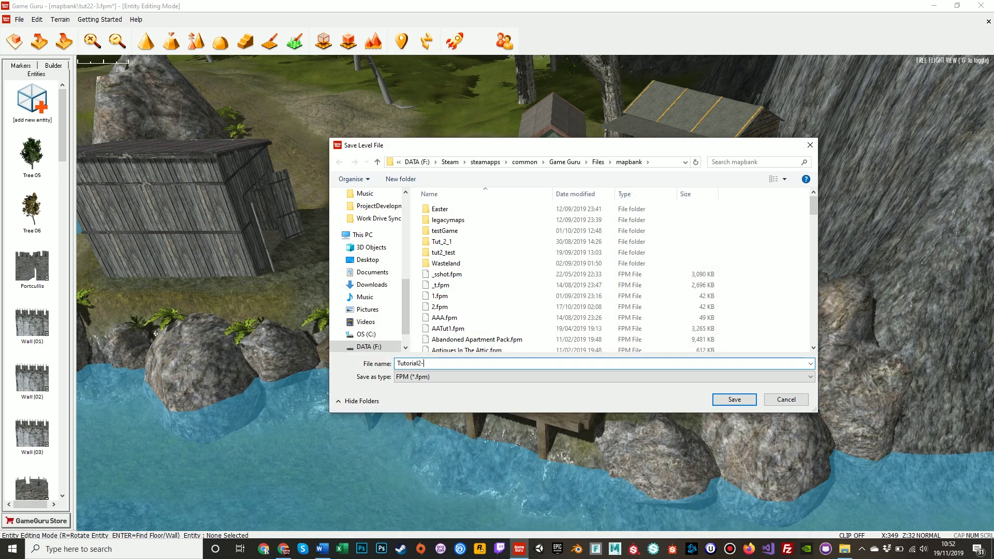
click(734, 399)
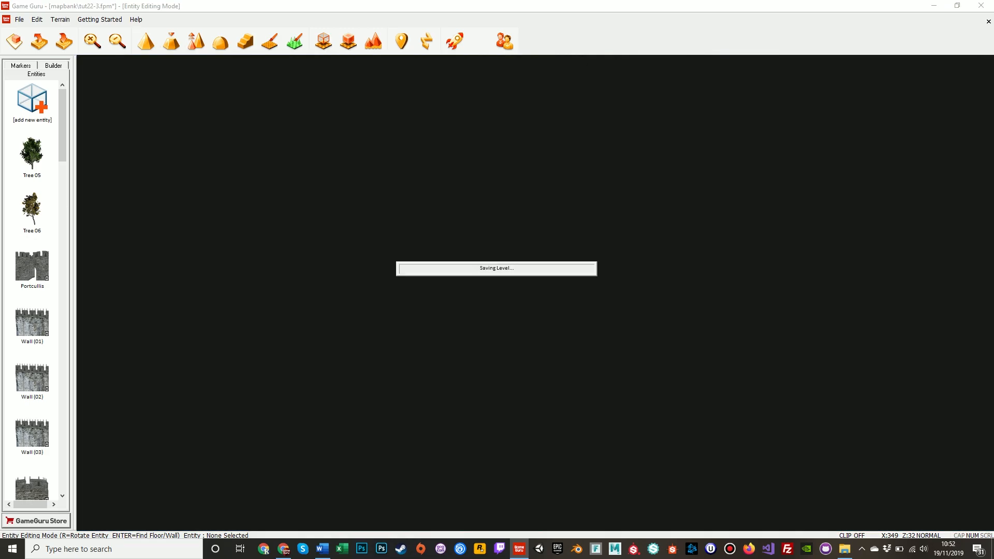